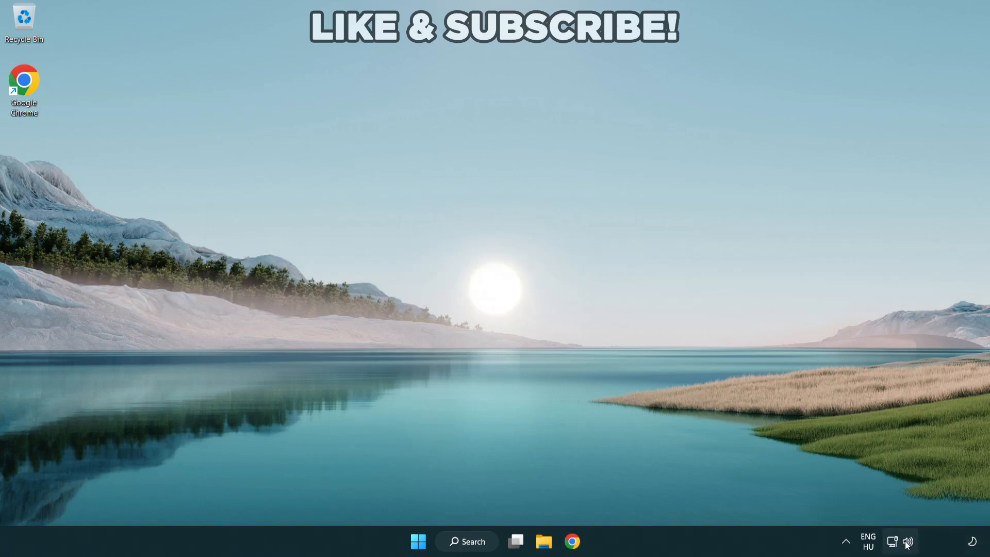
# Check the audio output devices in quick settings and go to the Volume mixer
pyautogui.click(892, 541)
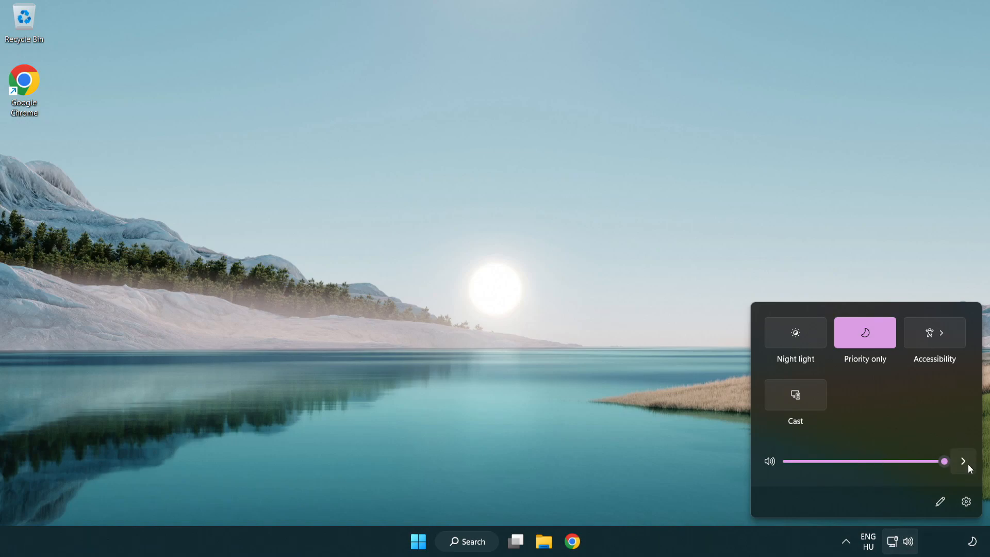
pyautogui.moveTo(963, 461)
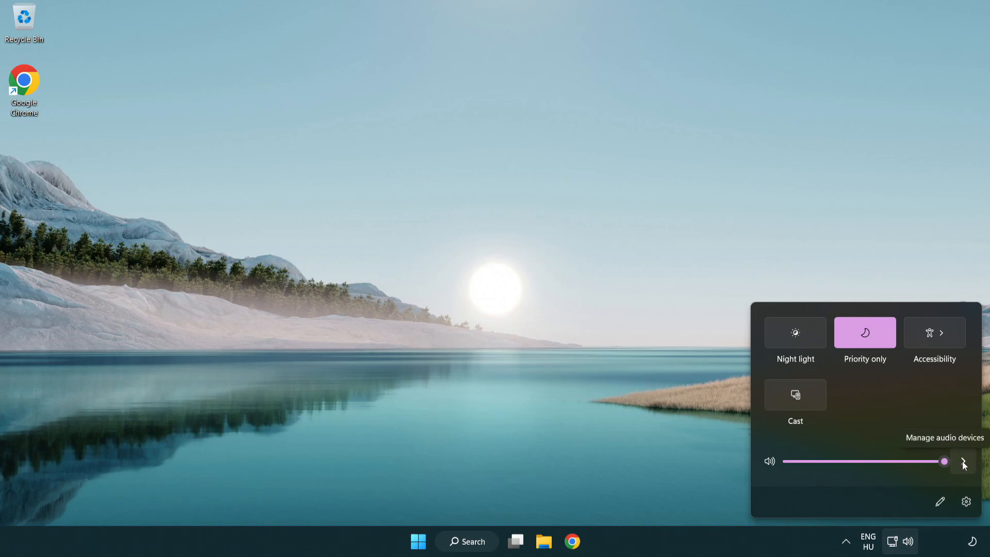
pyautogui.click(963, 462)
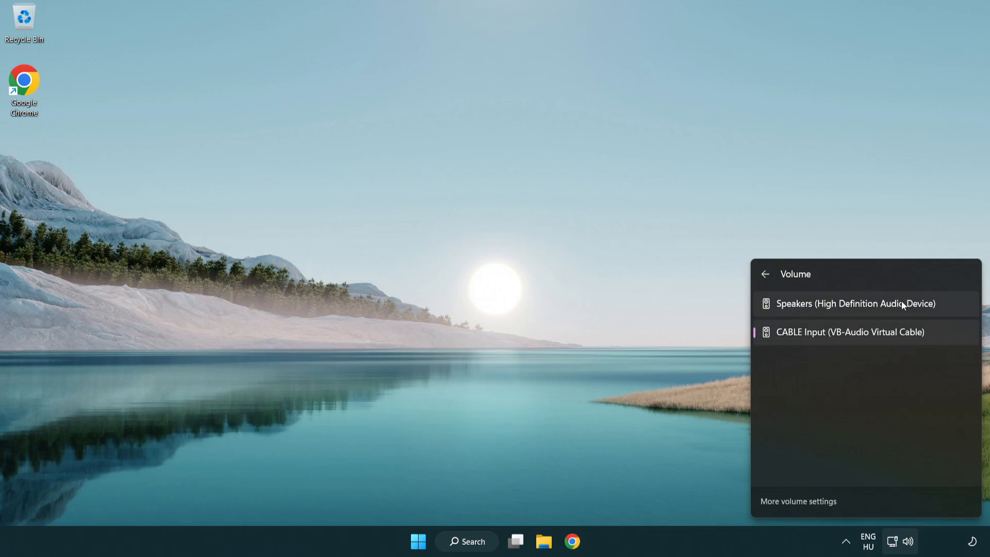
pyautogui.moveTo(949, 311)
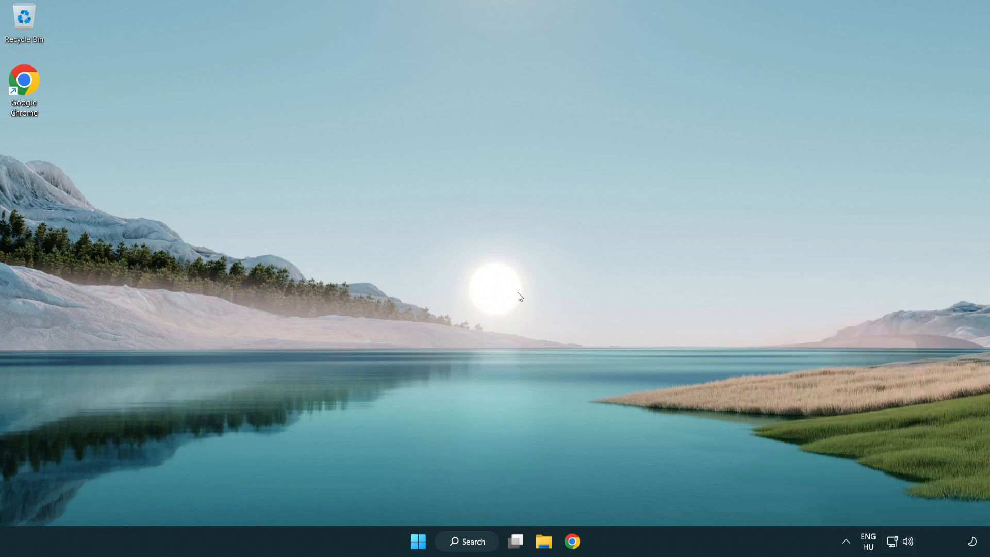
pyautogui.moveTo(910, 543)
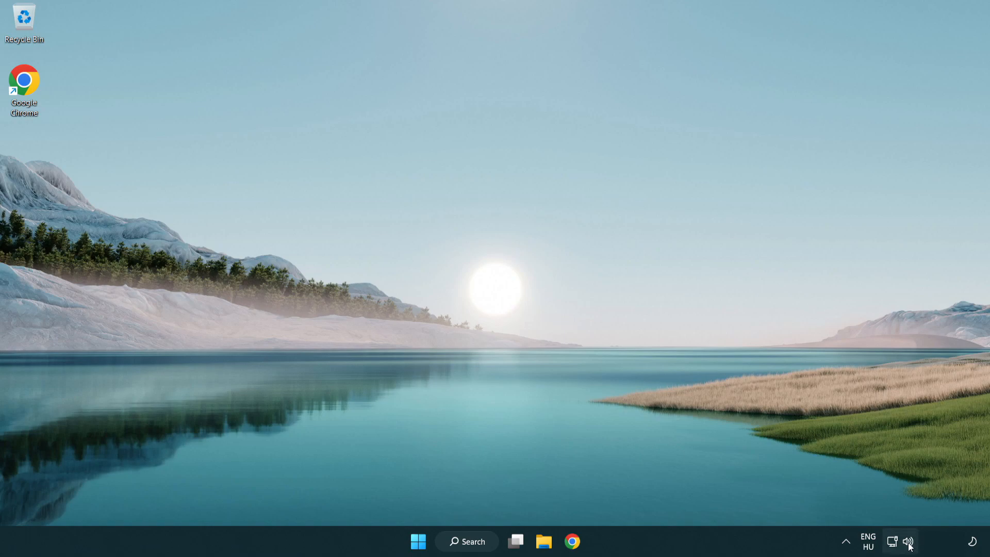
pyautogui.rightClick(908, 541)
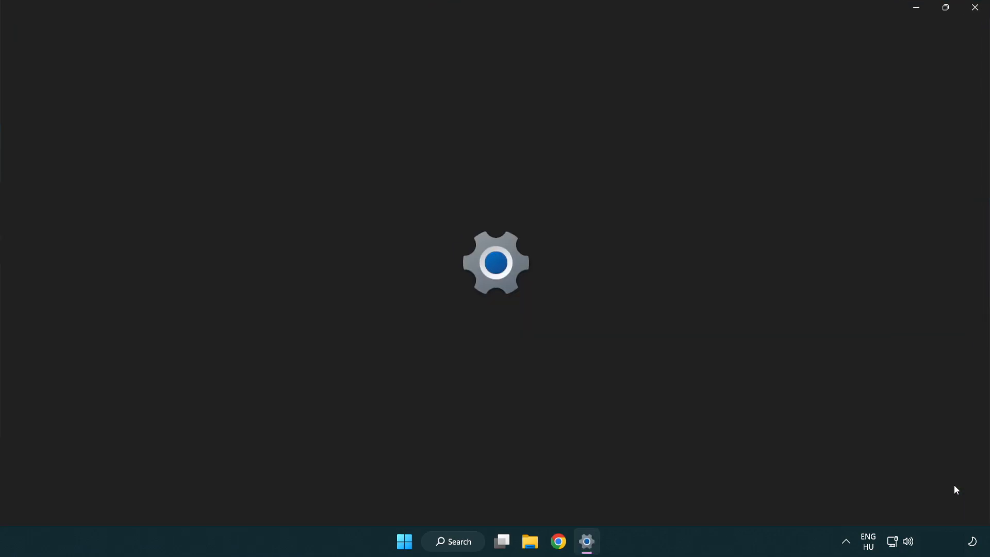
pyautogui.click(586, 542)
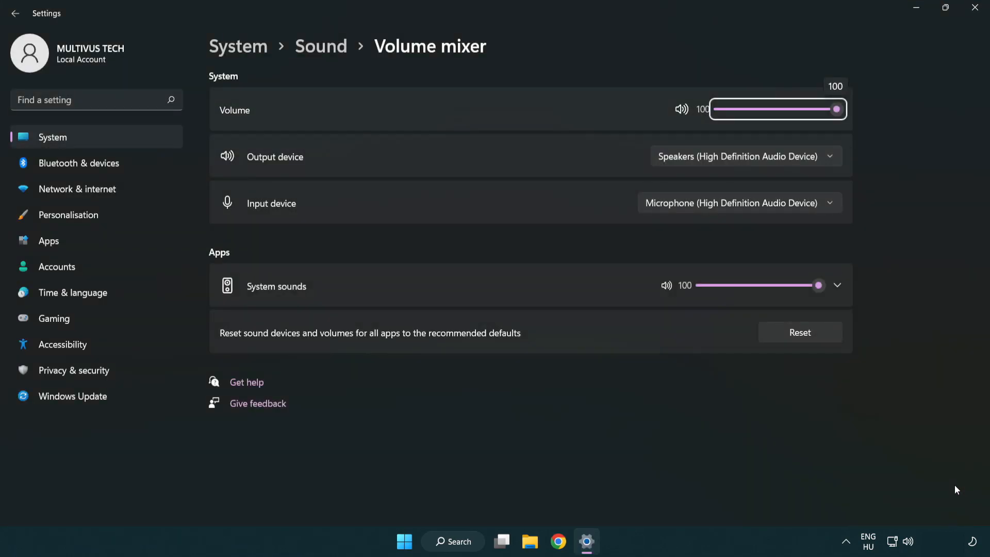
pyautogui.moveTo(222, 347)
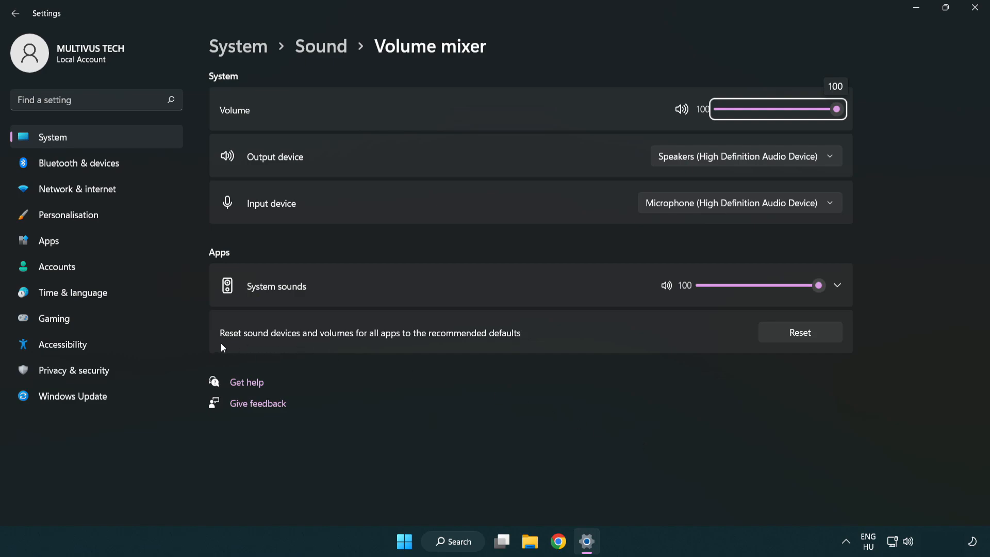
pyautogui.moveTo(483, 343)
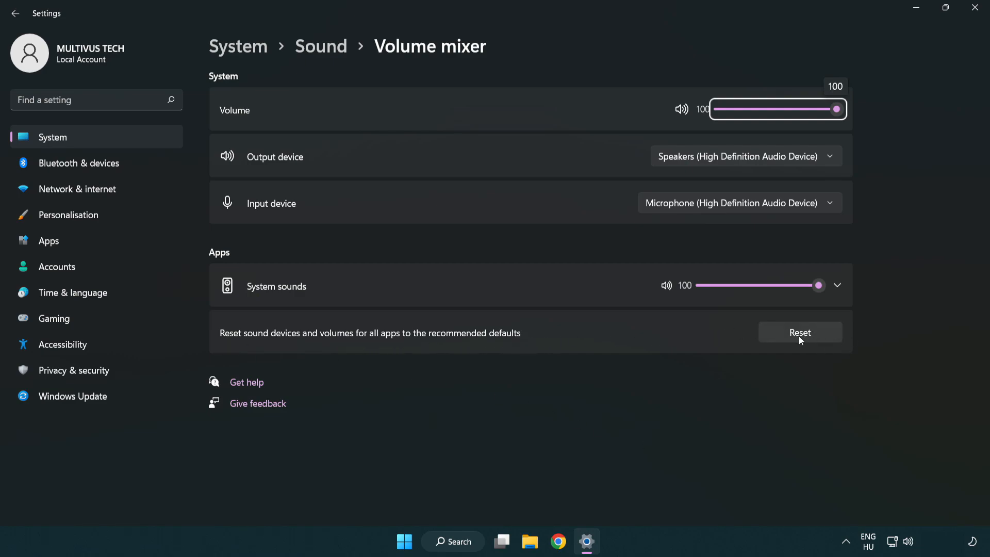
# Reset sound devices and app volumes to recommended defaults and close Settings
pyautogui.click(799, 332)
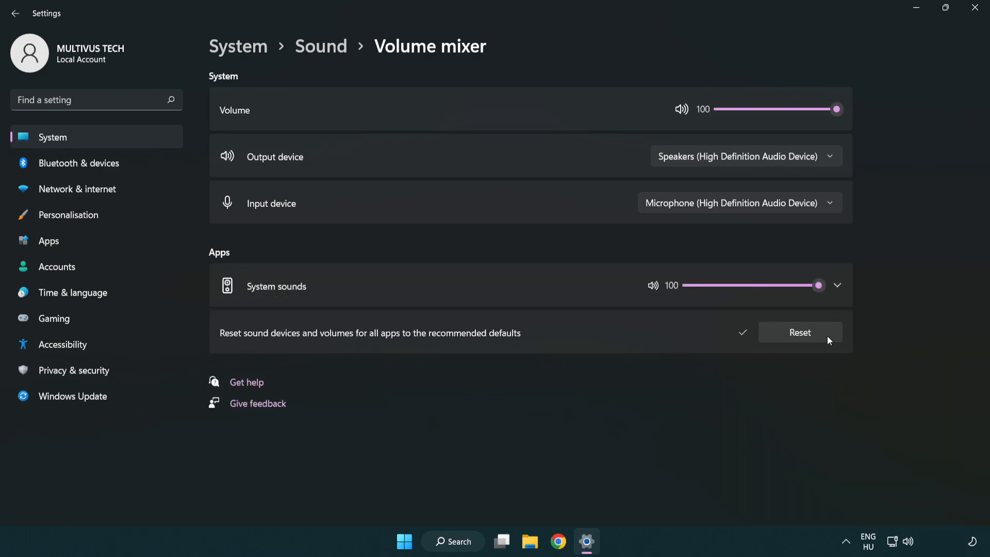
pyautogui.moveTo(752, 354)
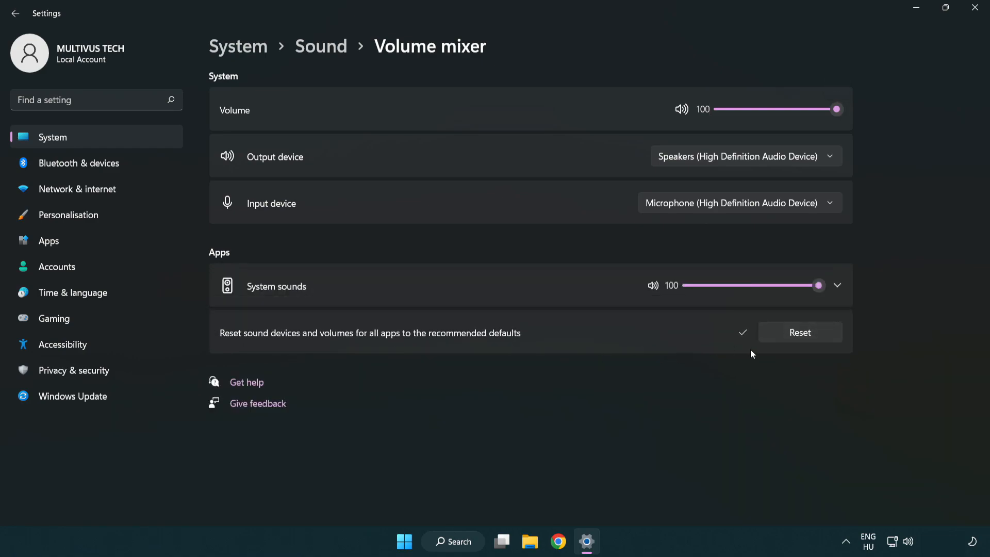
pyautogui.moveTo(976, 12)
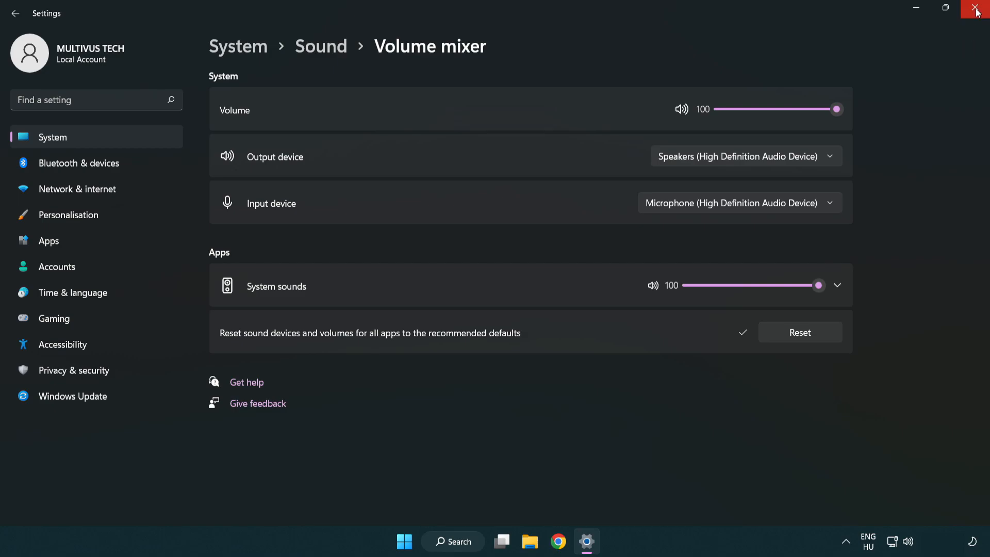
pyautogui.moveTo(976, 11)
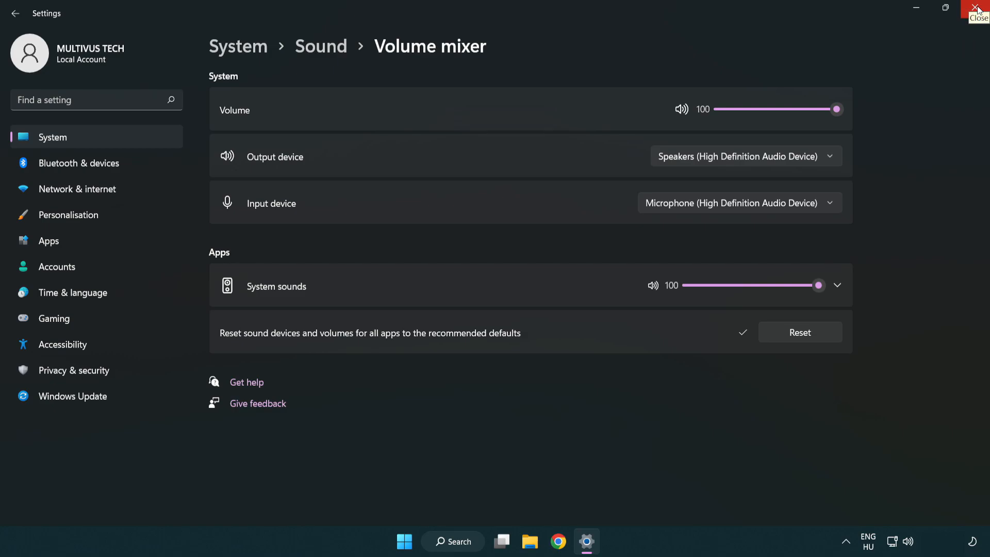
pyautogui.click(977, 10)
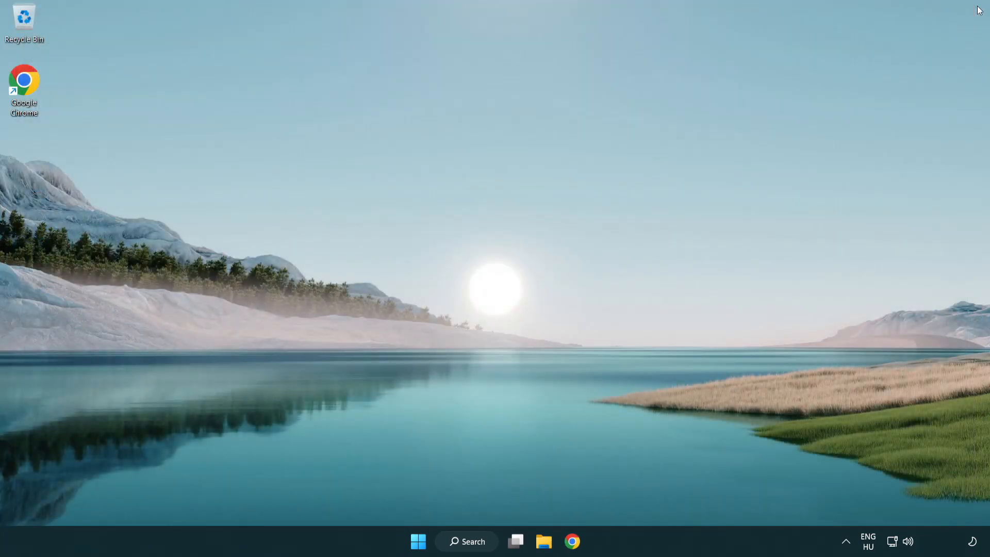
pyautogui.moveTo(907, 540)
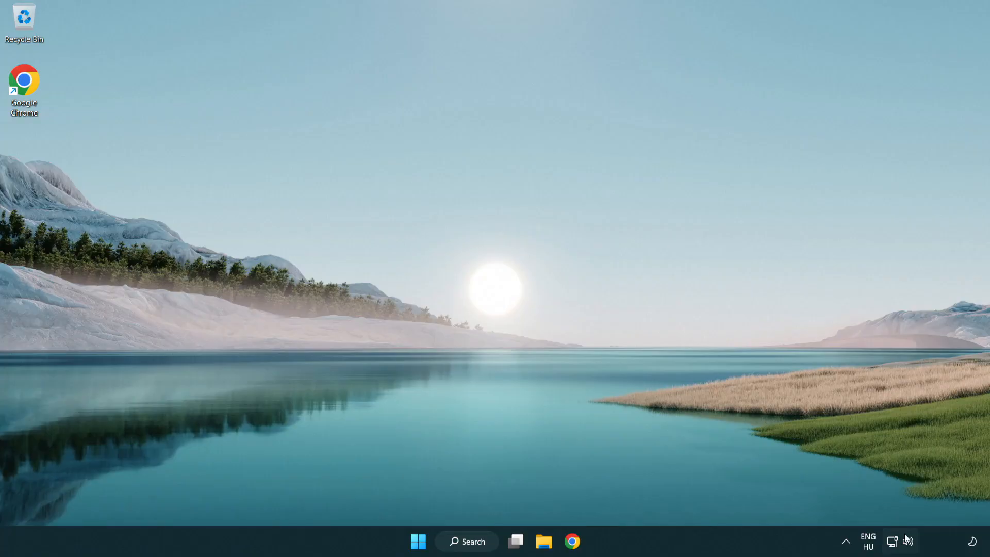
# Reopen the Sound settings page from the tray icon and scroll to the Advanced section
pyautogui.rightClick(907, 541)
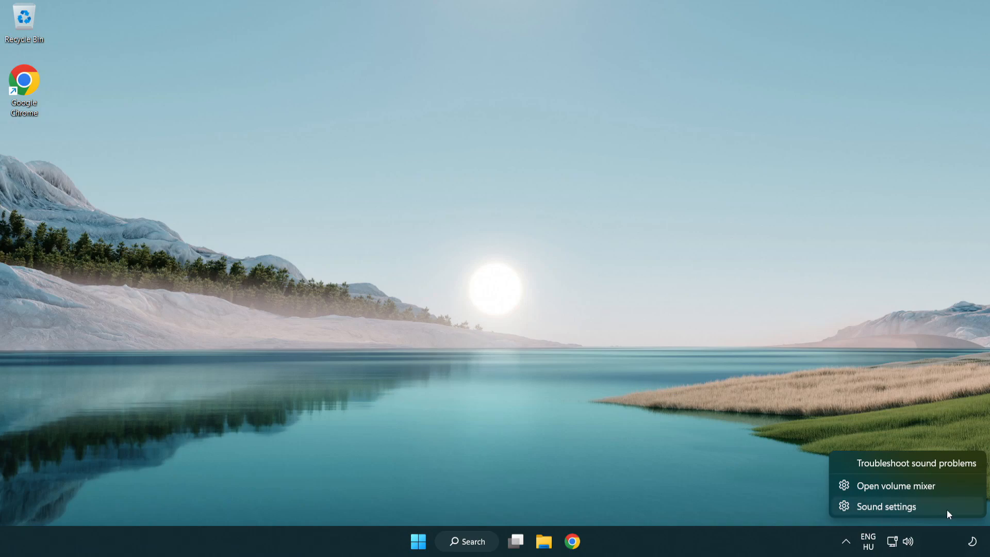
pyautogui.click(885, 507)
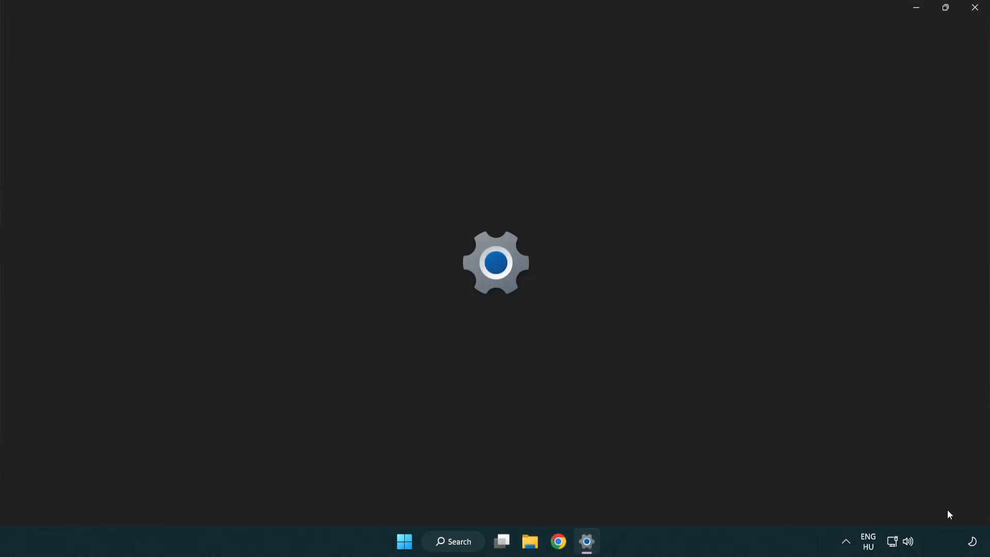
pyautogui.click(585, 541)
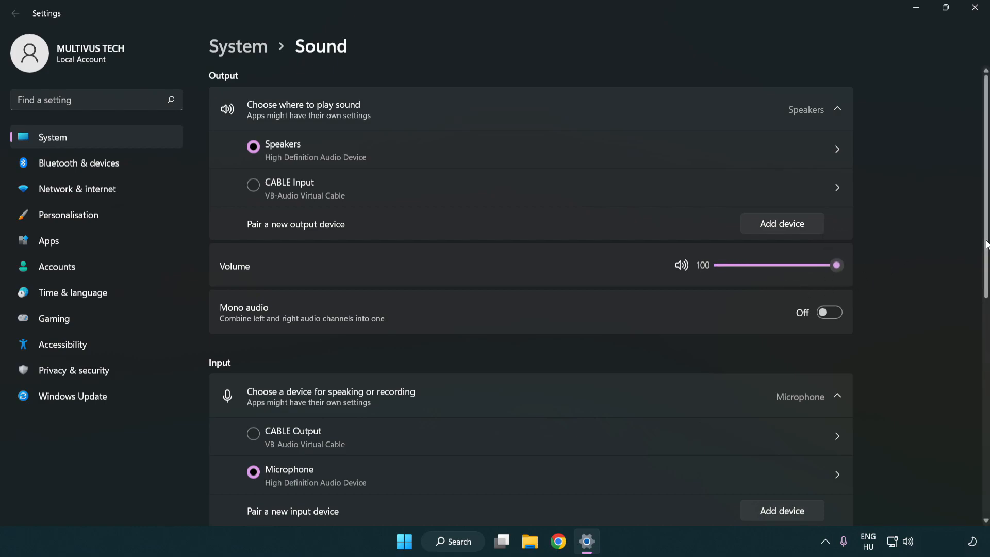
pyautogui.scroll(-3)
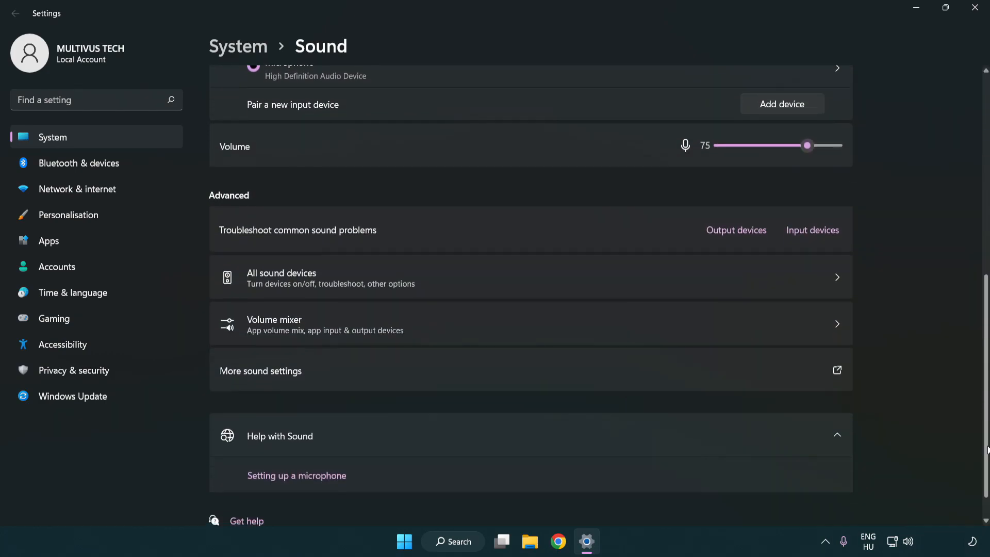
pyautogui.scroll(-3)
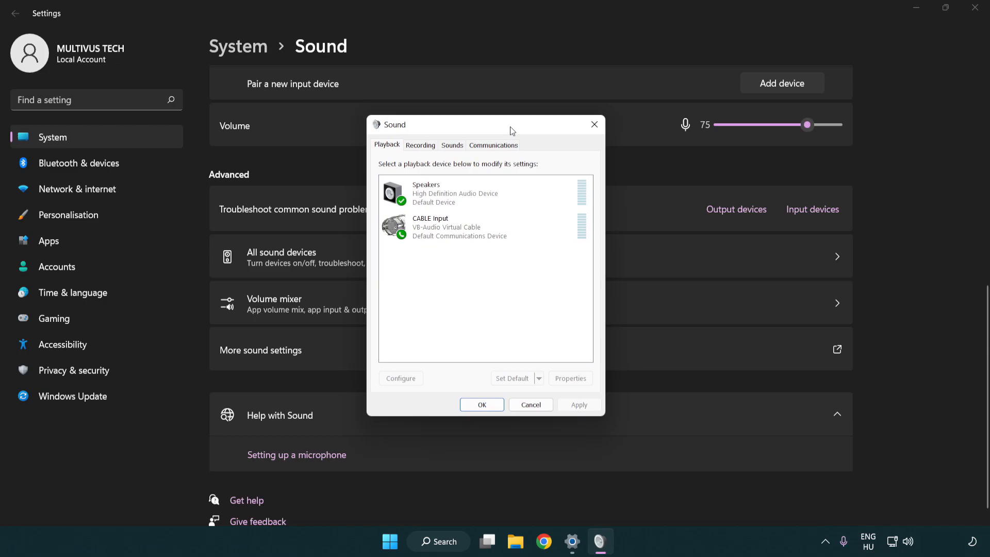
# Disable the CABLE Input playback device and select Speakers, bringing up its options
pyautogui.click(454, 228)
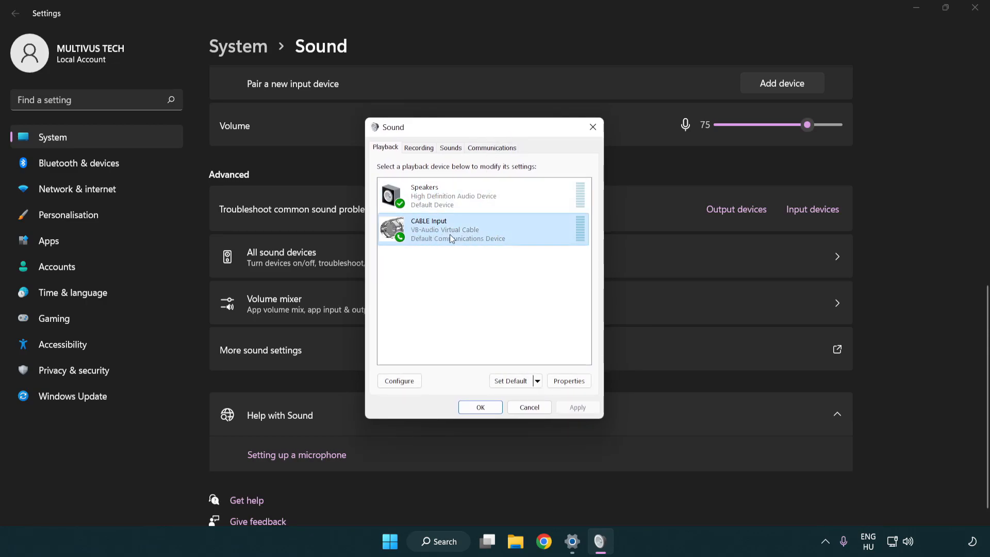
pyautogui.rightClick(451, 229)
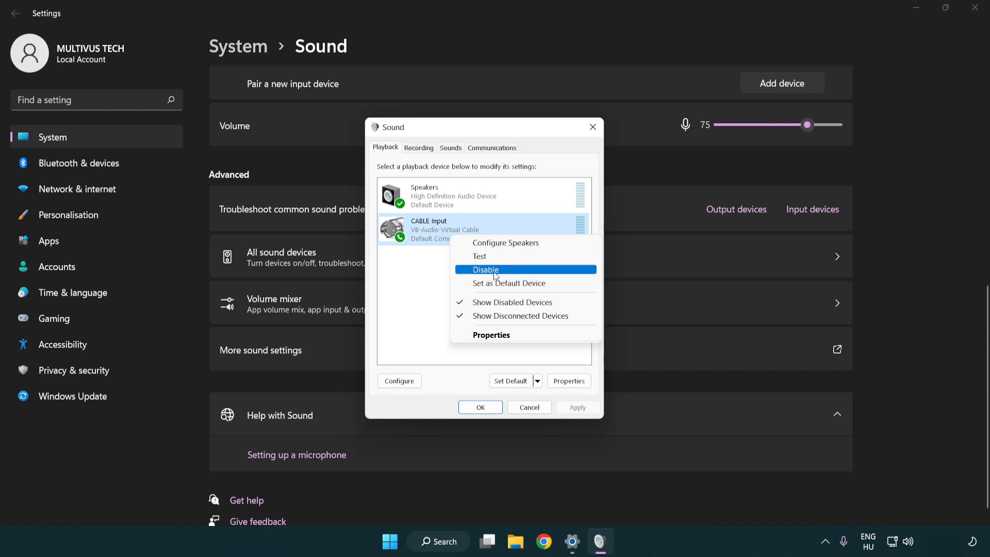
pyautogui.click(485, 269)
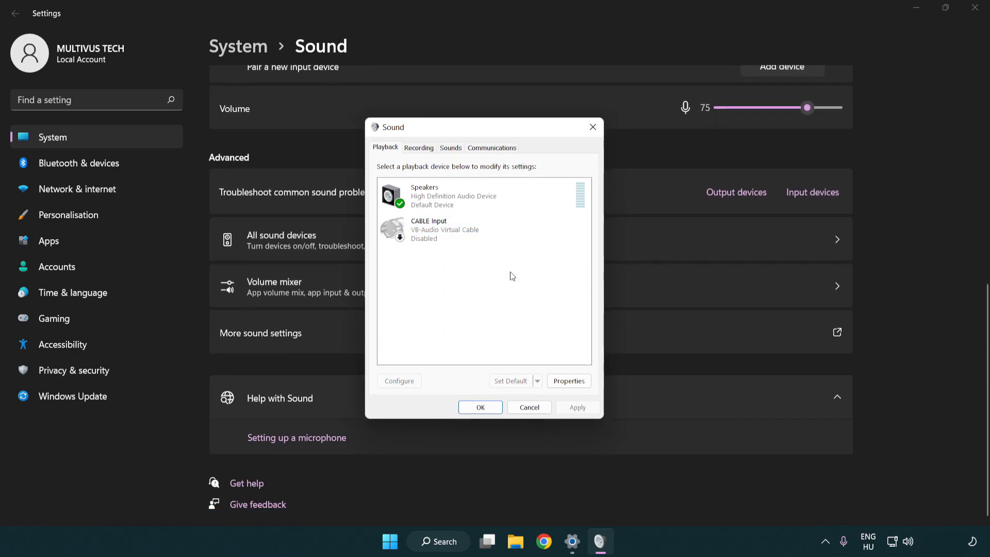
pyautogui.click(480, 196)
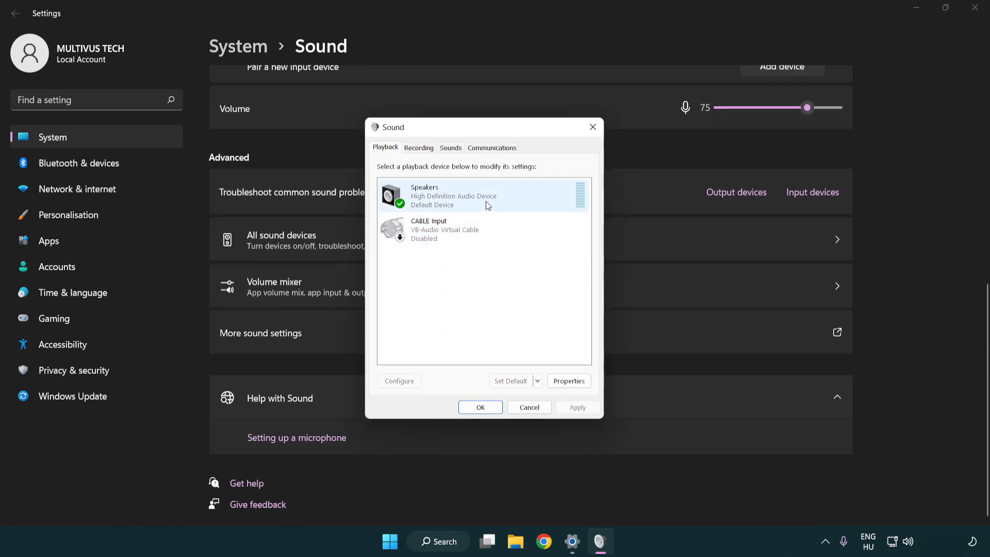
pyautogui.rightClick(452, 196)
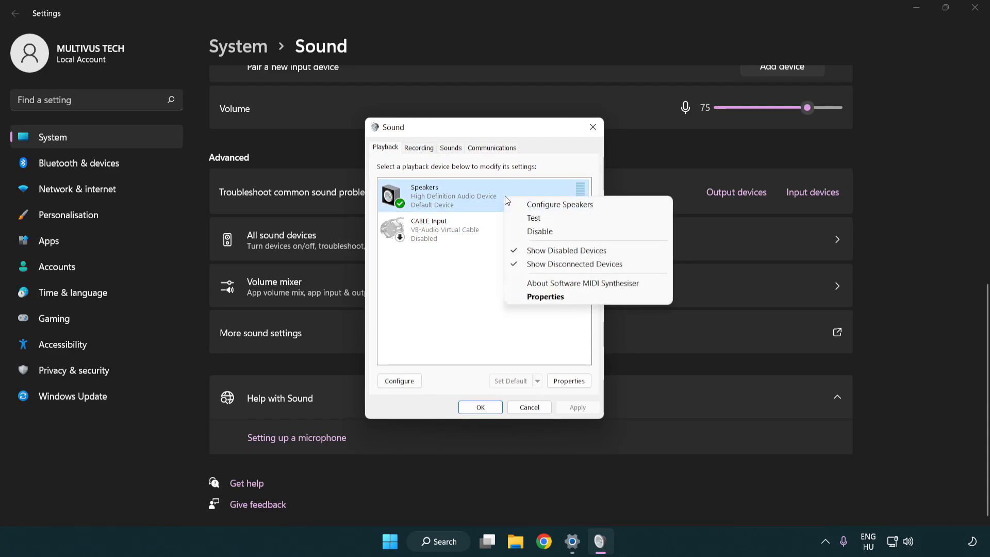
pyautogui.moveTo(545, 209)
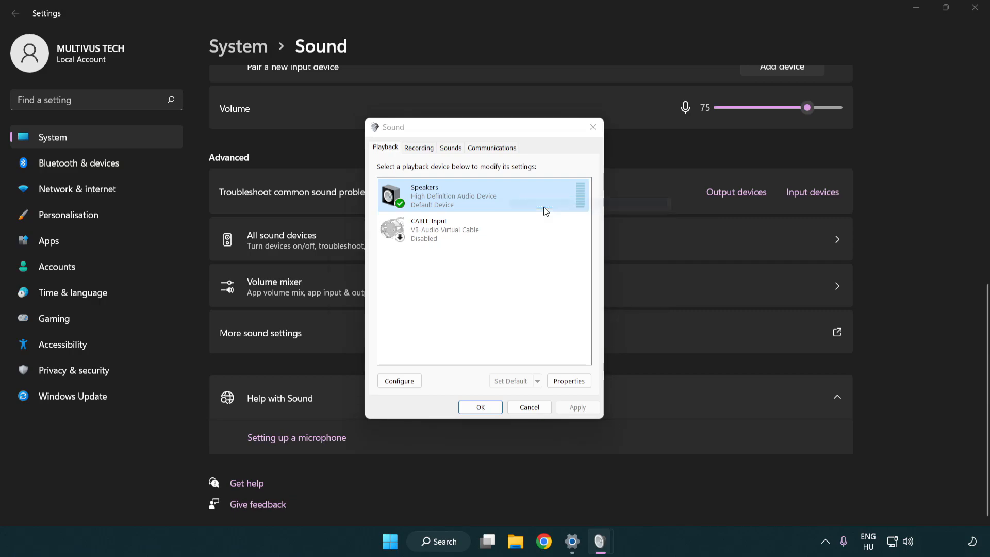
# Configure the Speakers as 7.1 Surround, keeping full-range front and surround speakers, reaching Finish
pyautogui.click(398, 380)
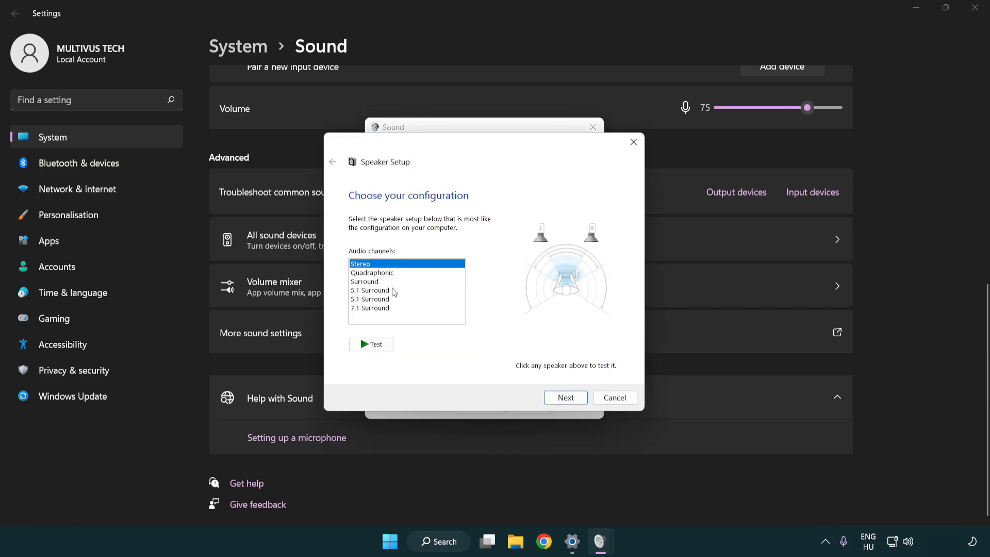
pyautogui.click(370, 308)
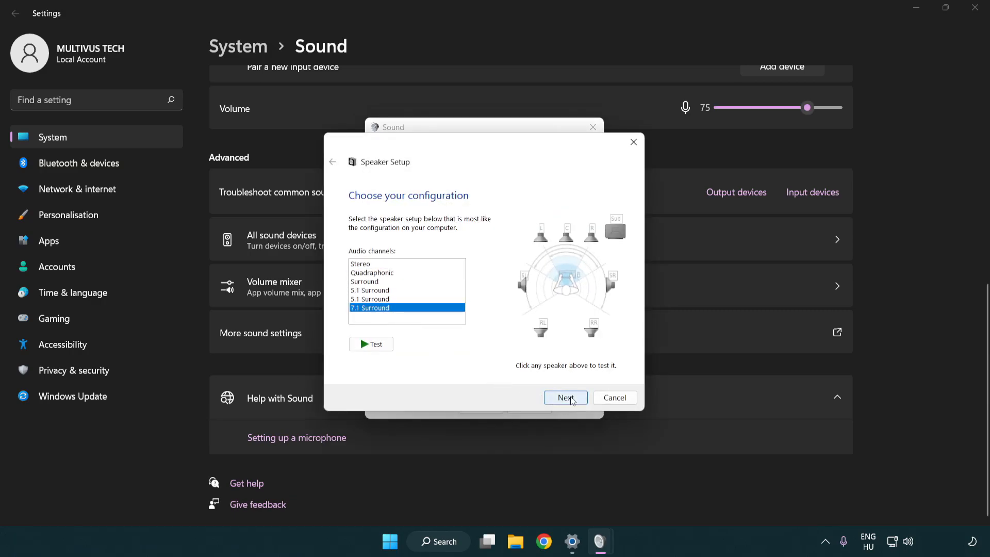
pyautogui.click(565, 397)
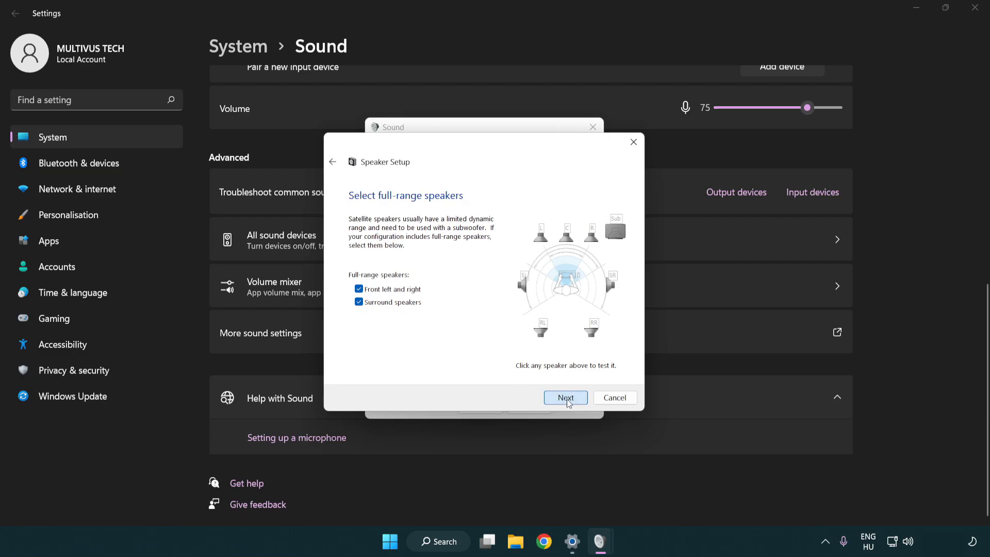
pyautogui.click(564, 397)
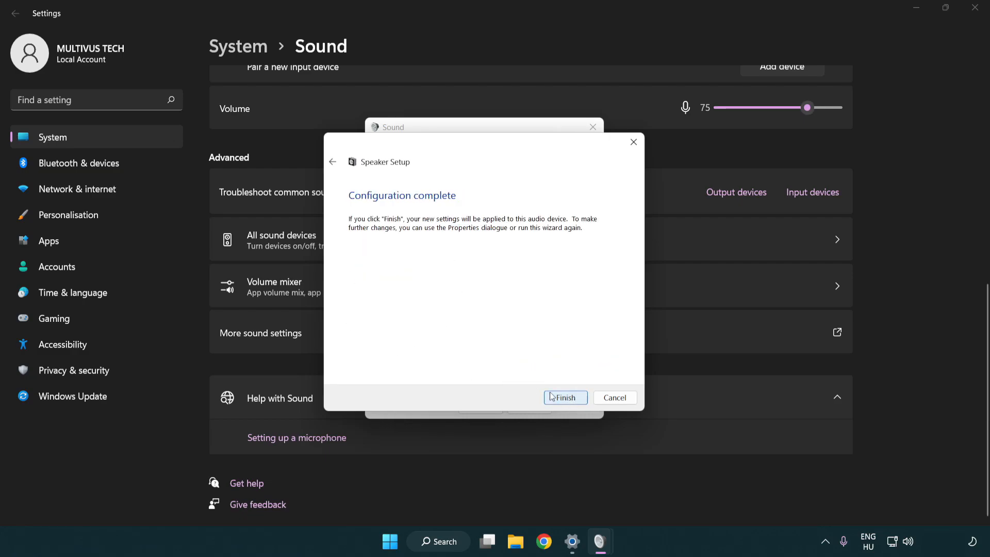
pyautogui.moveTo(565, 401)
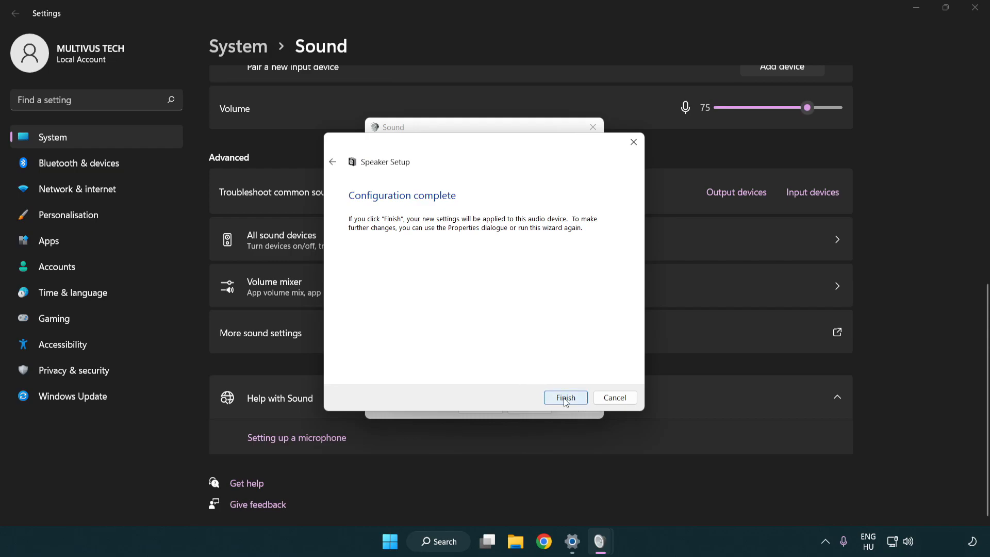
# In Speakers Properties, disable all enhancements on the Enhancements tab
pyautogui.click(564, 397)
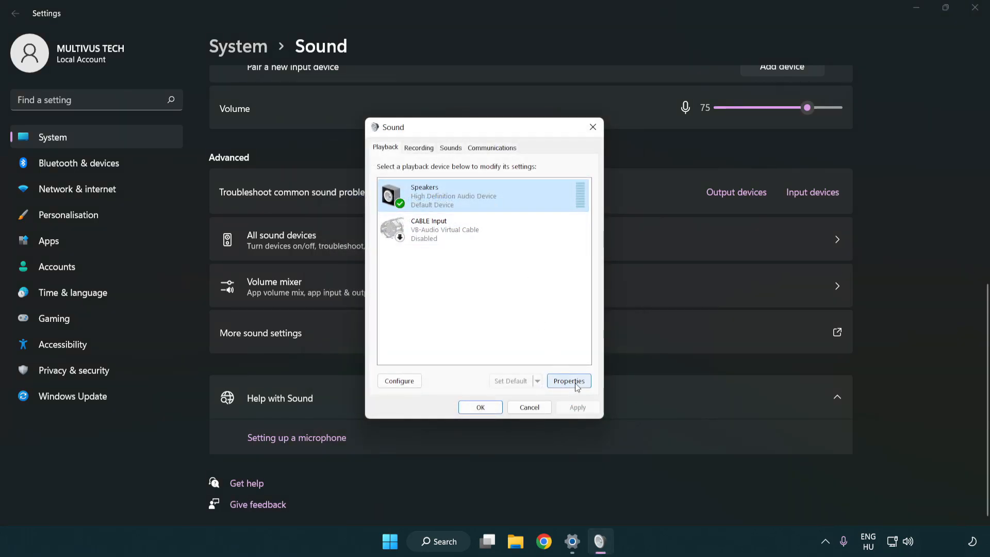
pyautogui.click(567, 380)
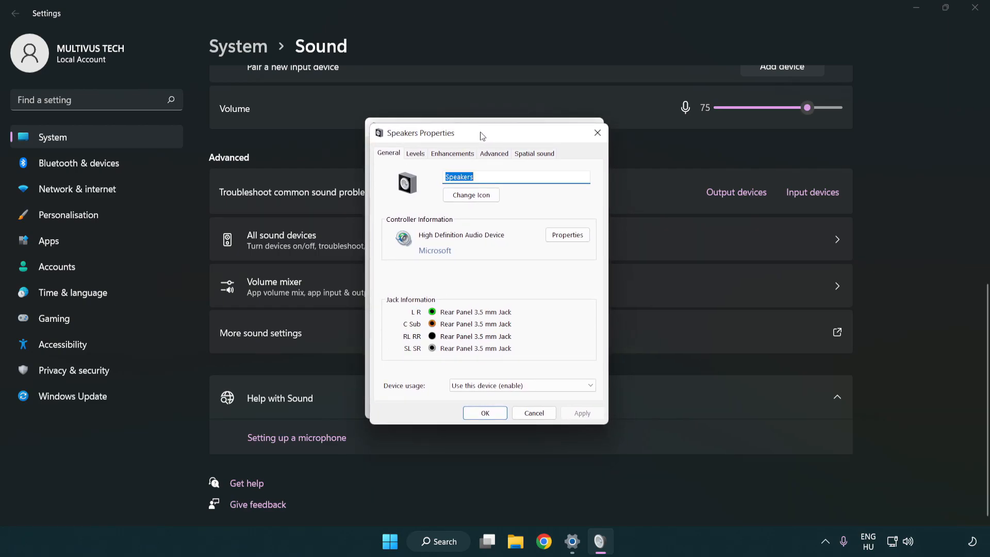
pyautogui.click(452, 152)
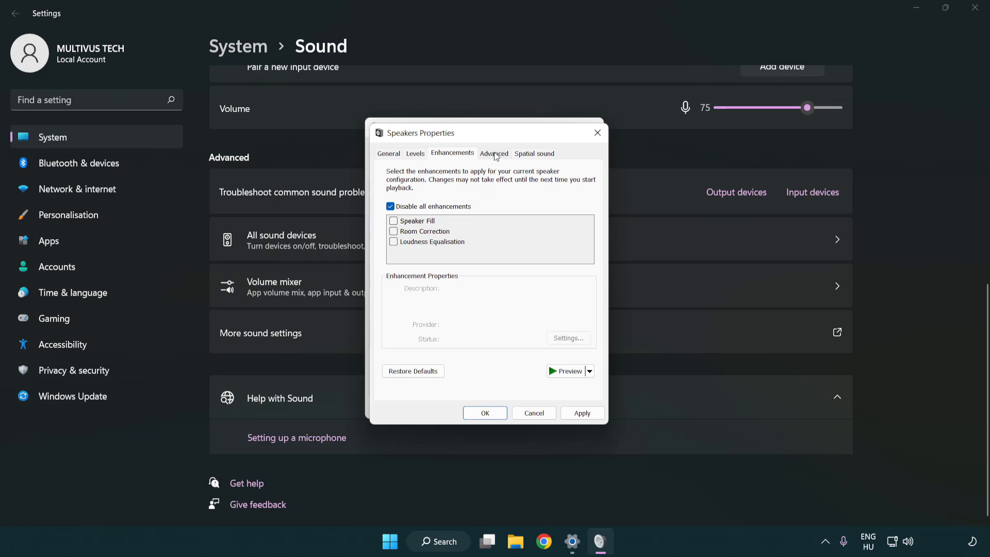
pyautogui.click(494, 153)
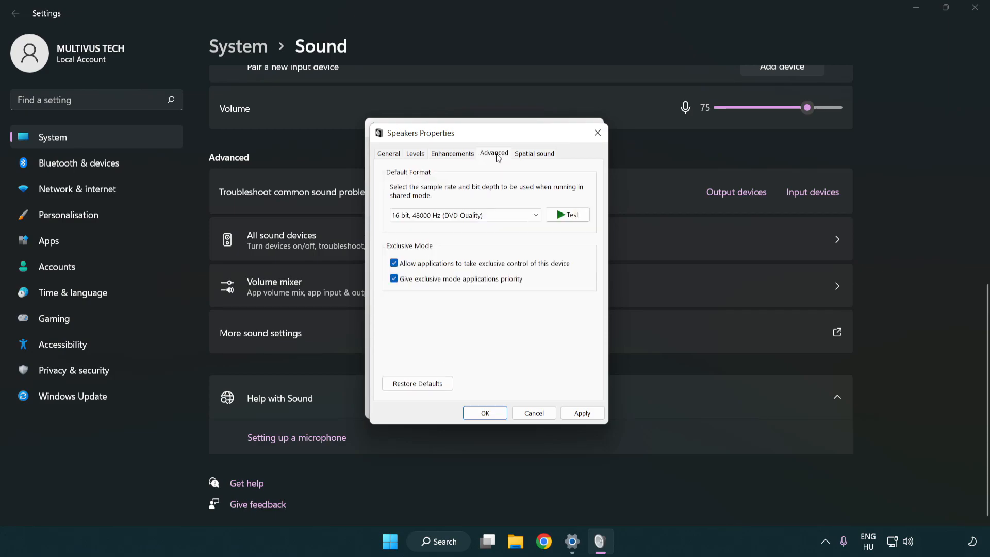
# Set the default format to 16 bit, 48000 Hz (DVD Quality) and confirm the properties
pyautogui.click(463, 215)
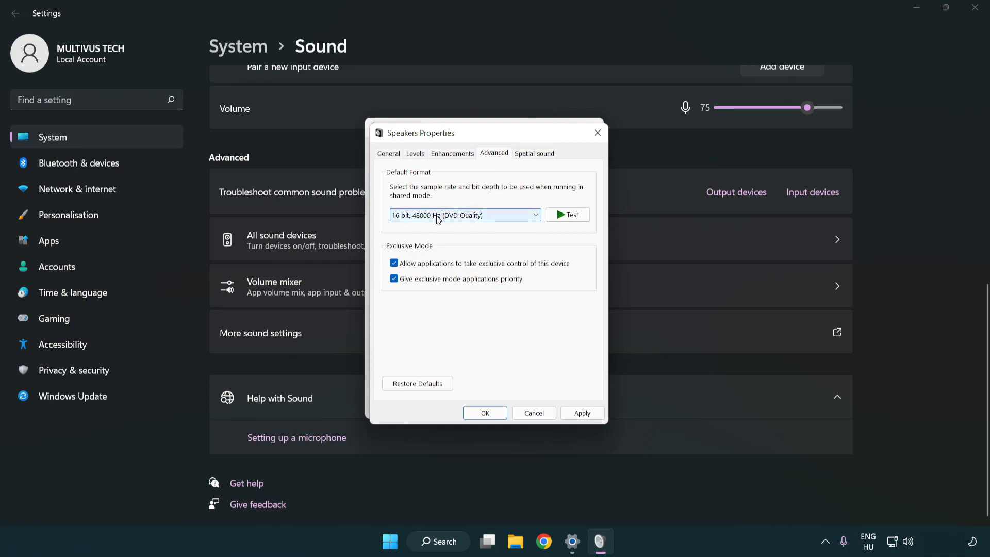
pyautogui.click(464, 214)
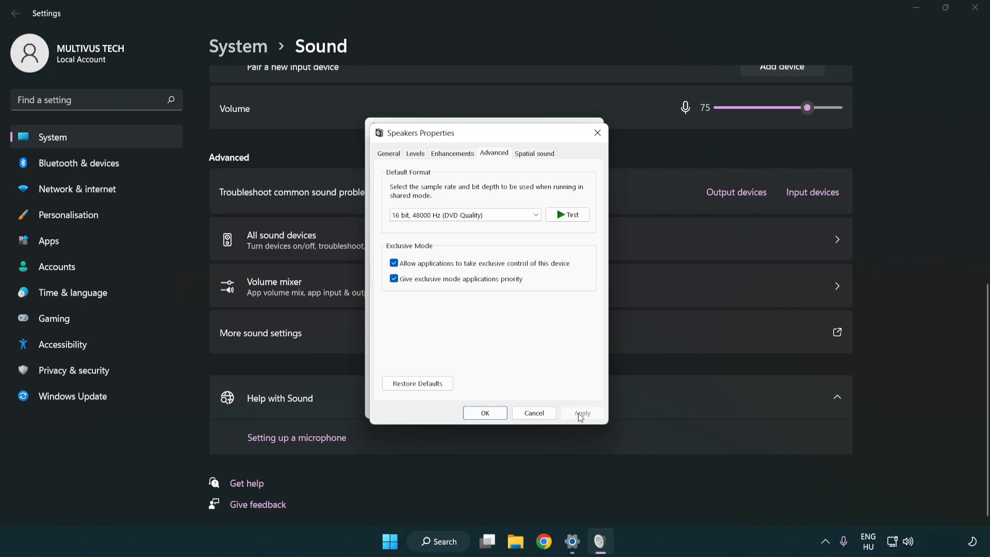
pyautogui.moveTo(485, 413)
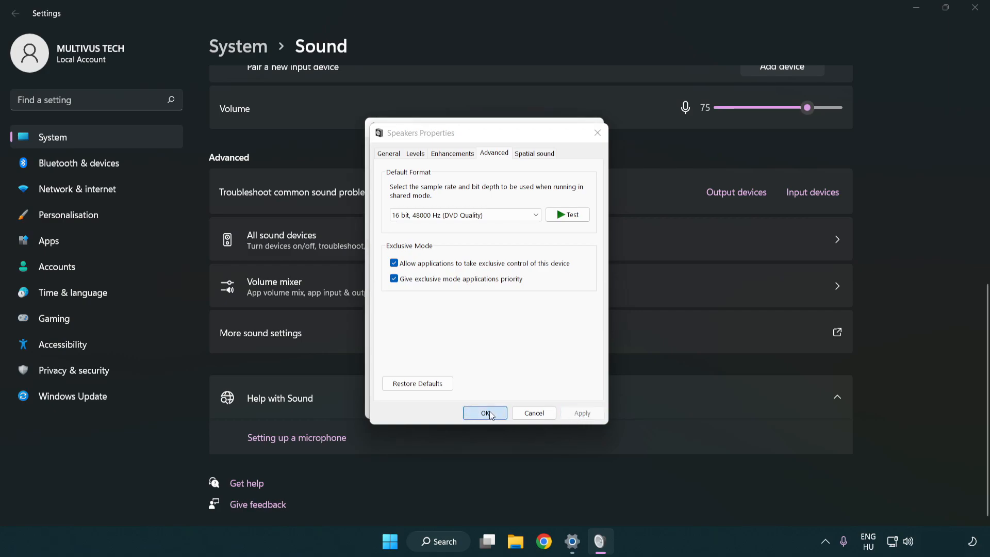
pyautogui.click(485, 413)
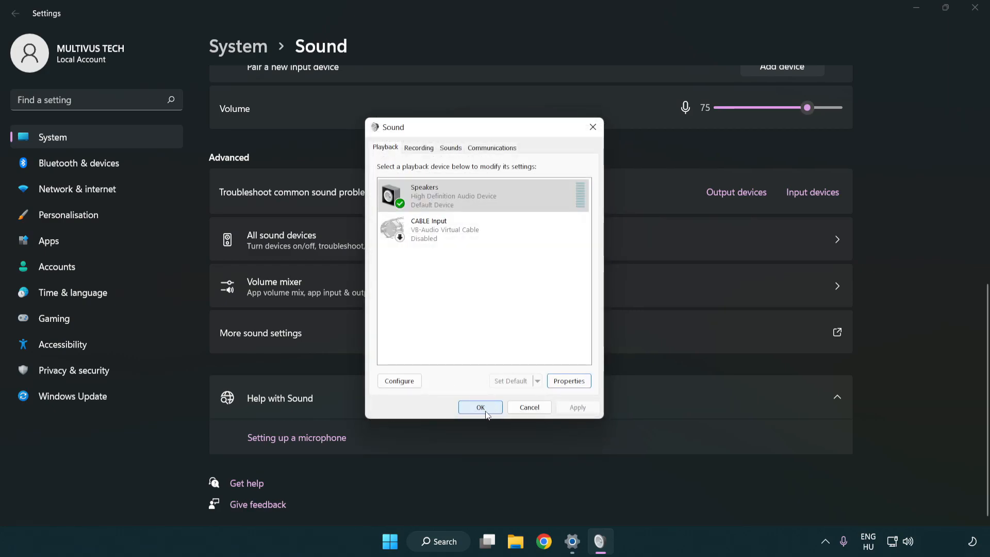
# Confirm the Sound dialog with OK and close the Settings window
pyautogui.click(479, 406)
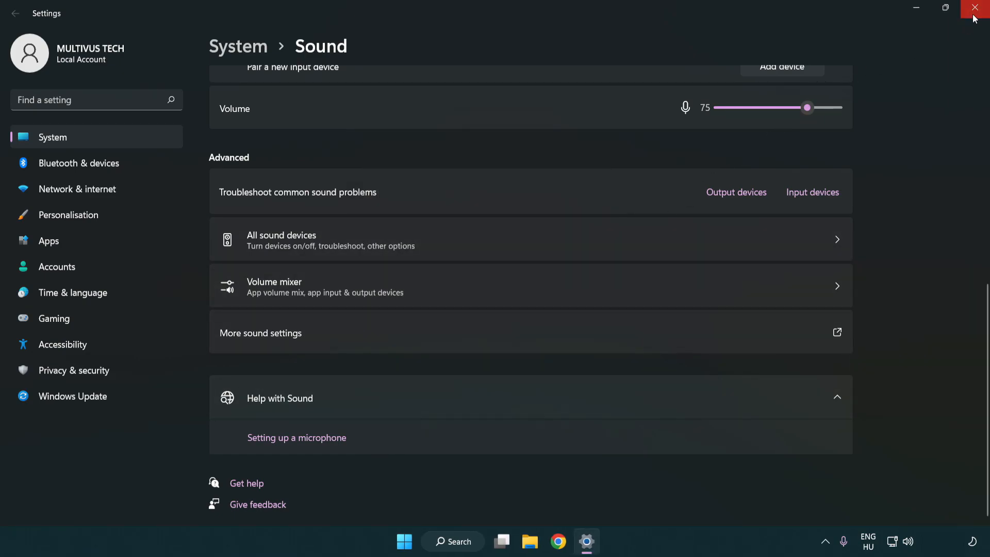
pyautogui.click(978, 7)
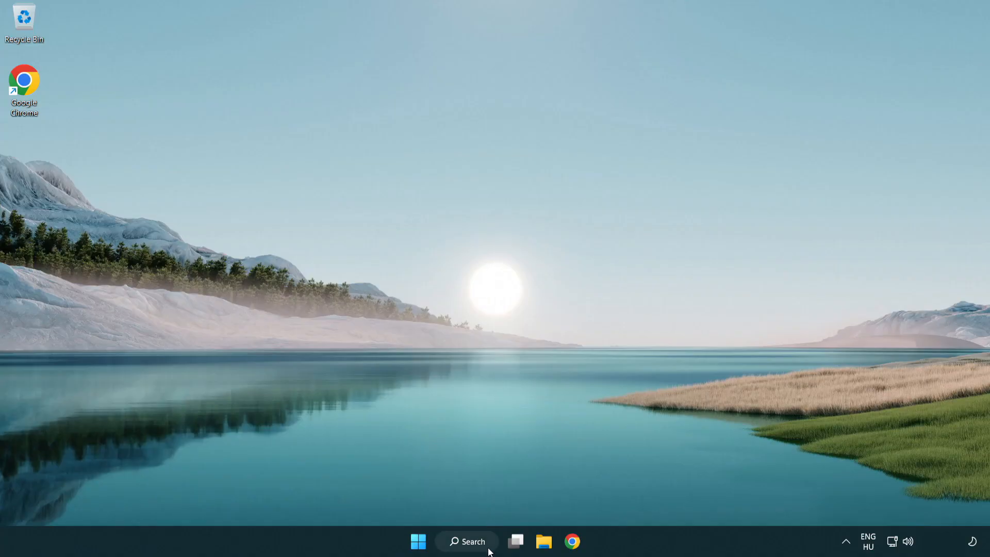
# Search for 'device manager' and launch Device Manager from the results
pyautogui.click(467, 541)
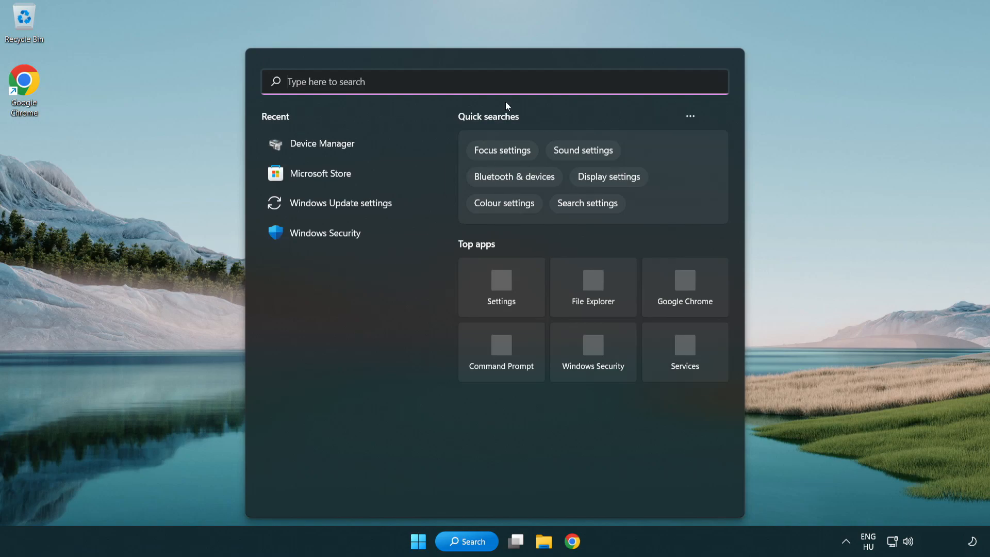
pyautogui.write('device manager')
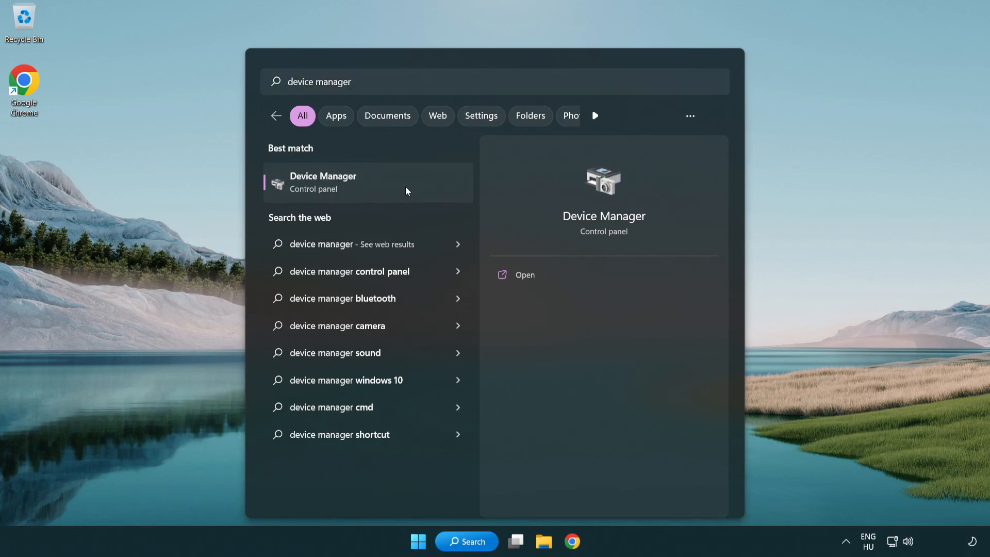
pyautogui.click(322, 183)
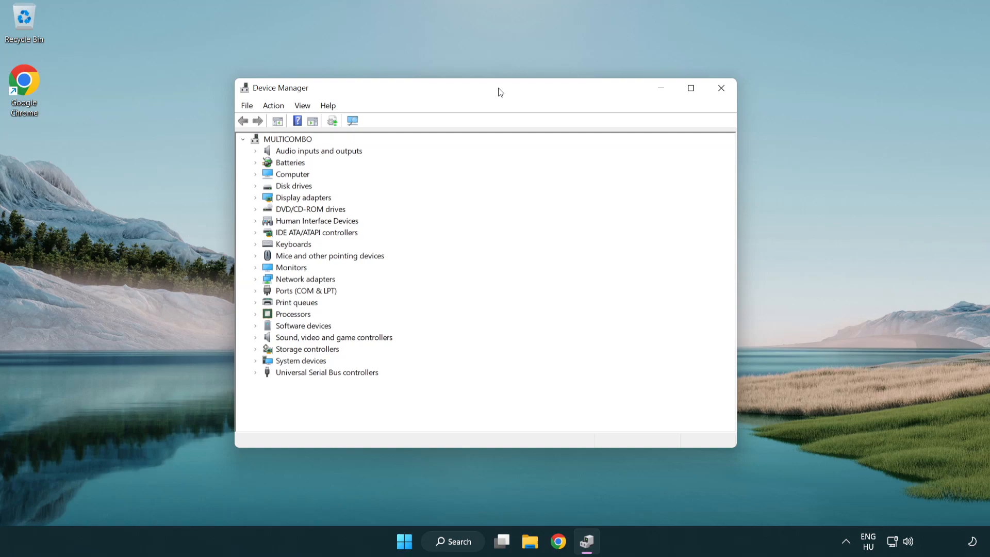
# Expand Sound, video and game controllers and bring up actions for High Definition Audio Device
pyautogui.click(333, 337)
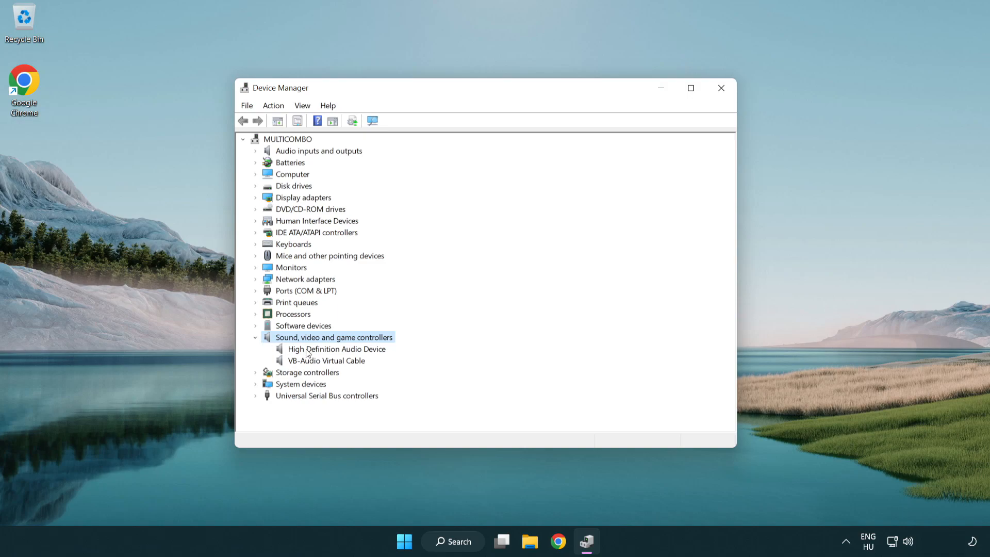
pyautogui.click(336, 349)
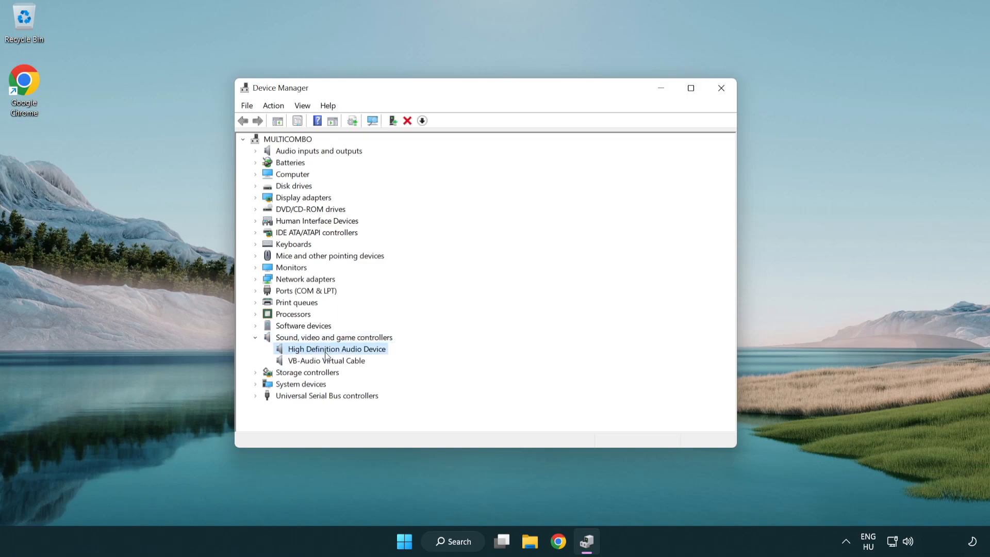
pyautogui.rightClick(335, 348)
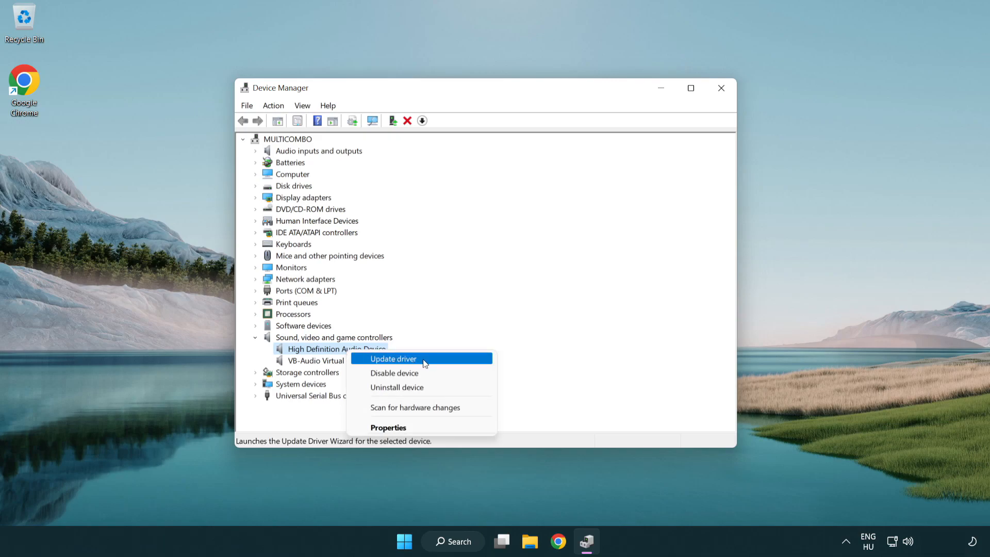
# Update the driver by browsing locally and picking High Definition Audio Device from the list
pyautogui.click(393, 359)
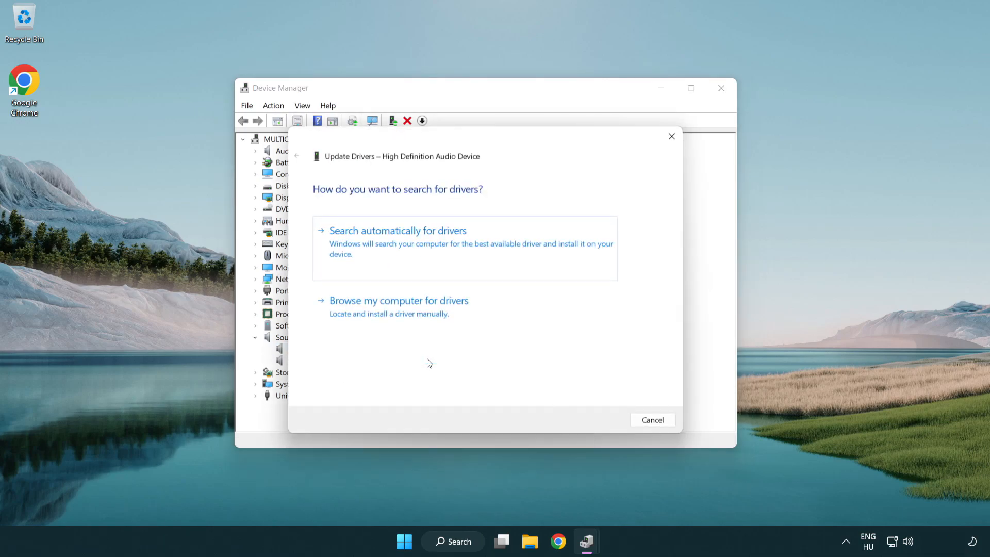
pyautogui.moveTo(528, 249)
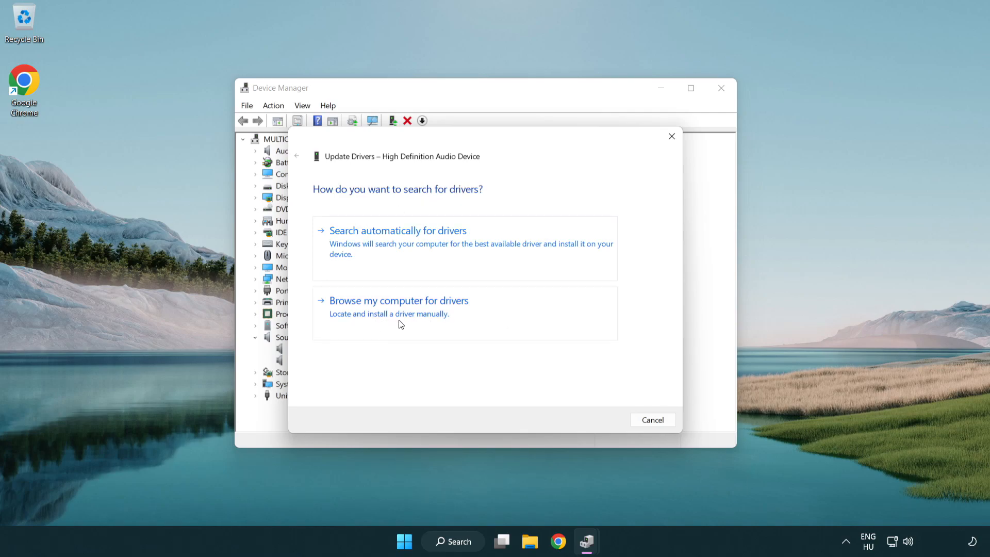
pyautogui.click(398, 300)
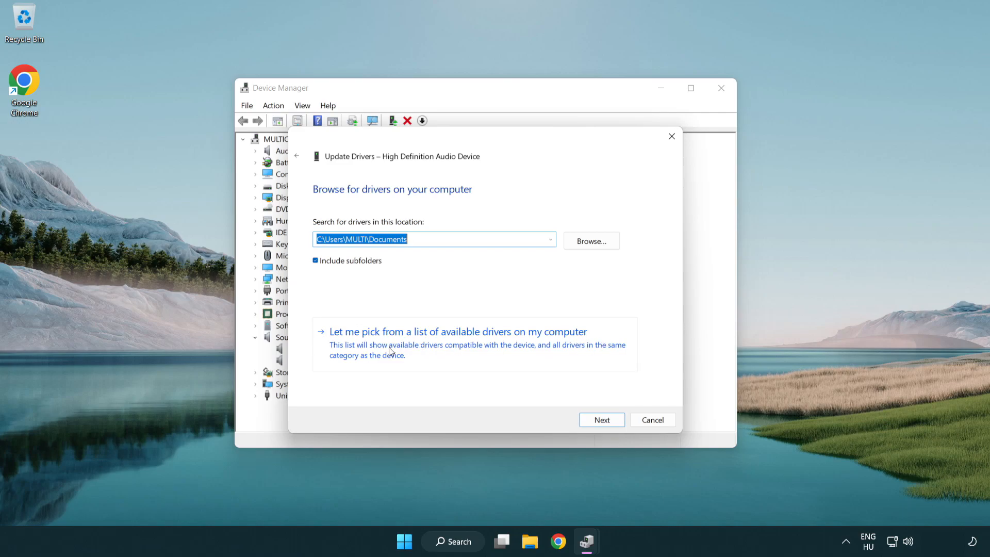
pyautogui.moveTo(476, 352)
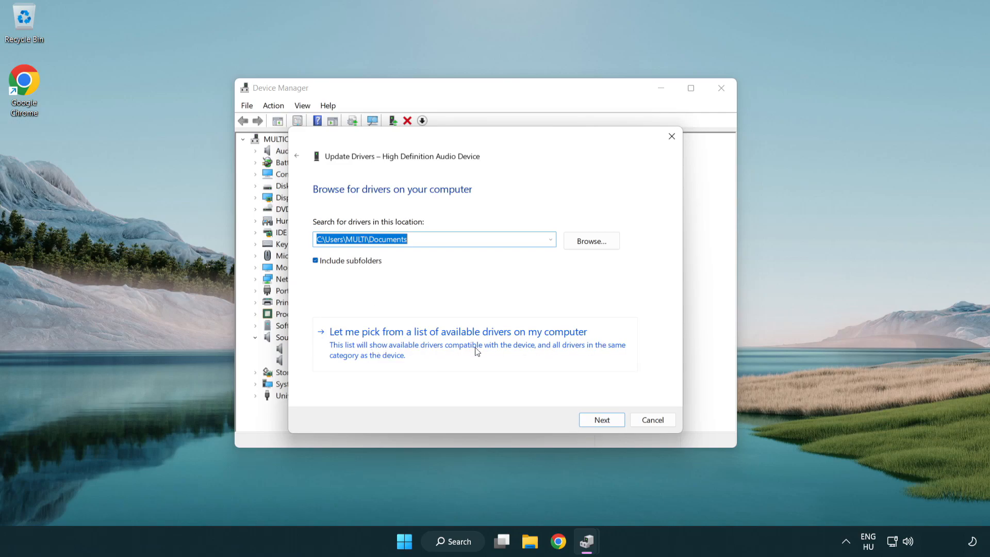
pyautogui.click(456, 331)
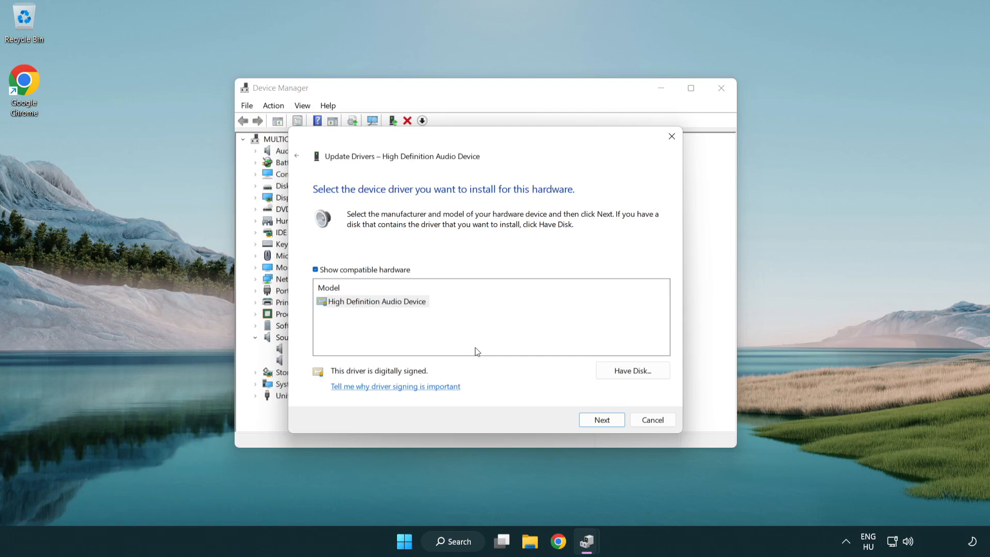
pyautogui.click(378, 301)
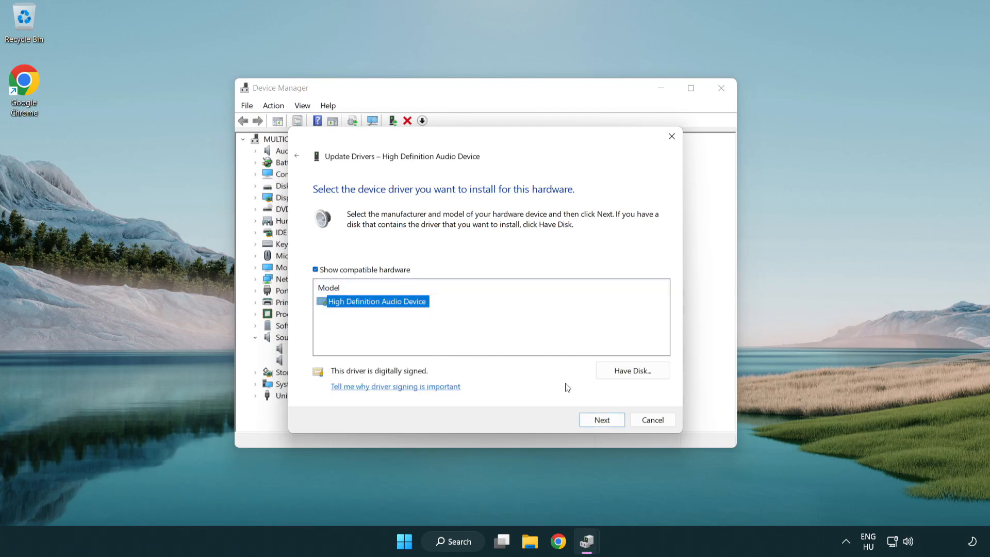
# Install the chosen driver, accept the warning, dismiss the success message and close Device Manager
pyautogui.click(600, 419)
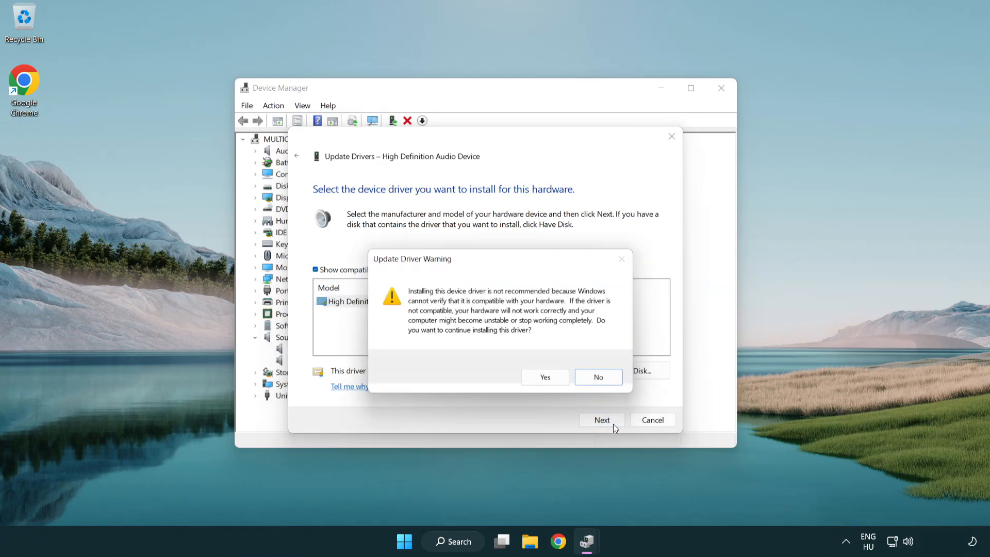
pyautogui.click(544, 377)
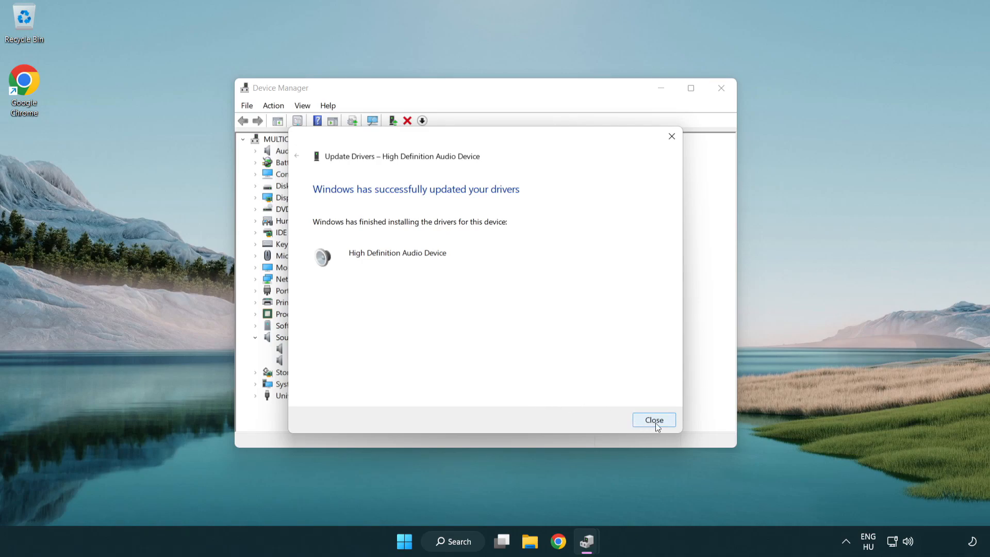
pyautogui.click(653, 420)
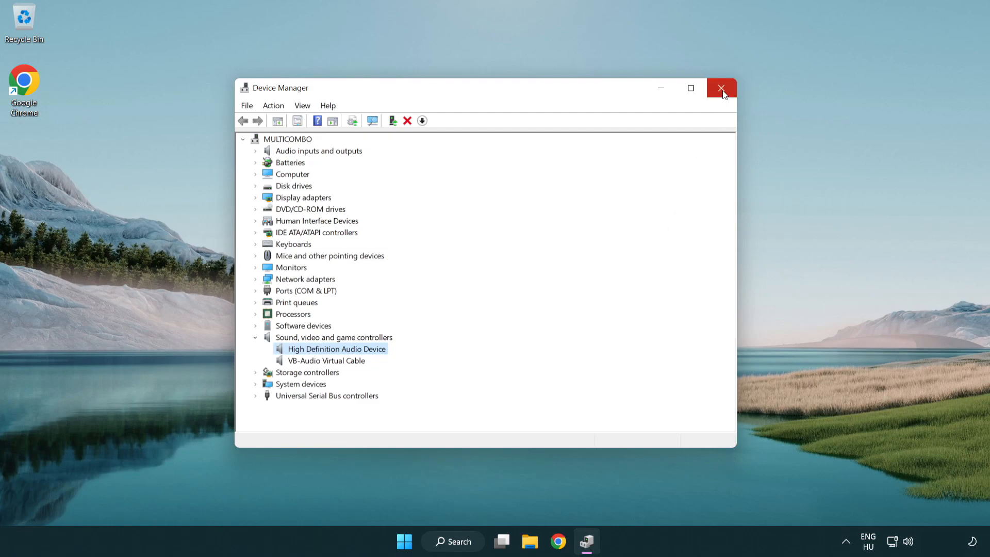
pyautogui.click(721, 87)
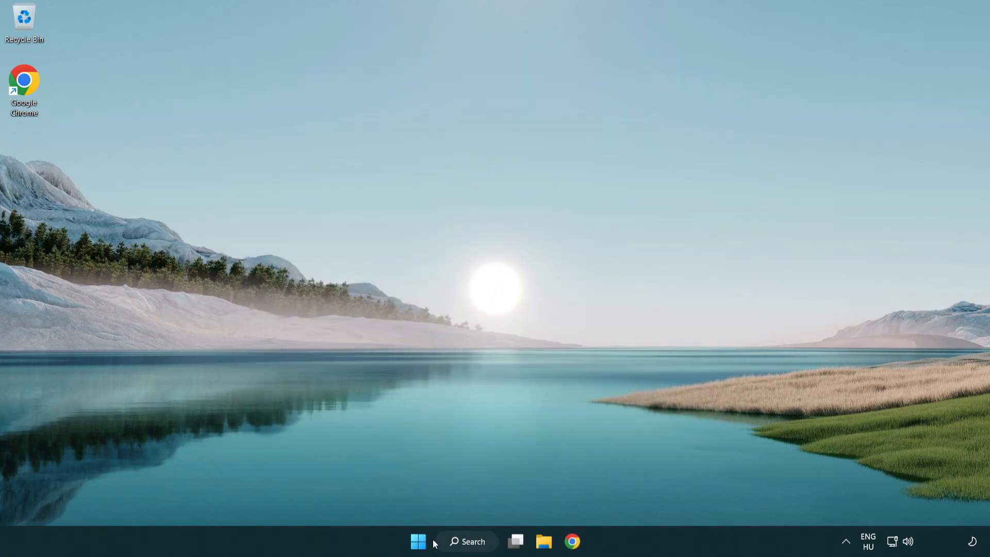
pyautogui.click(418, 541)
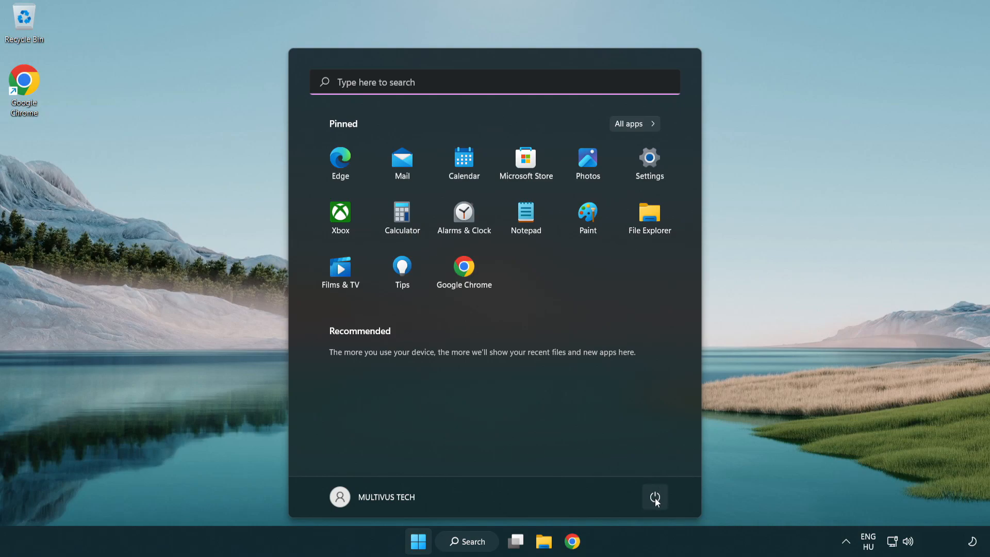
pyautogui.click(654, 497)
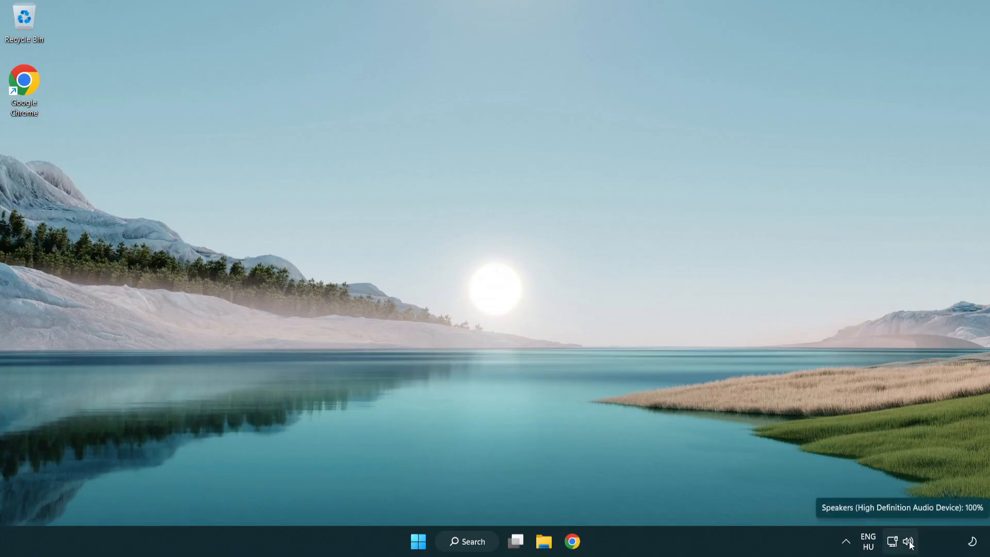
# Launch Troubleshoot sound problems from the tray speaker icon to detect playback issues
pyautogui.rightClick(909, 541)
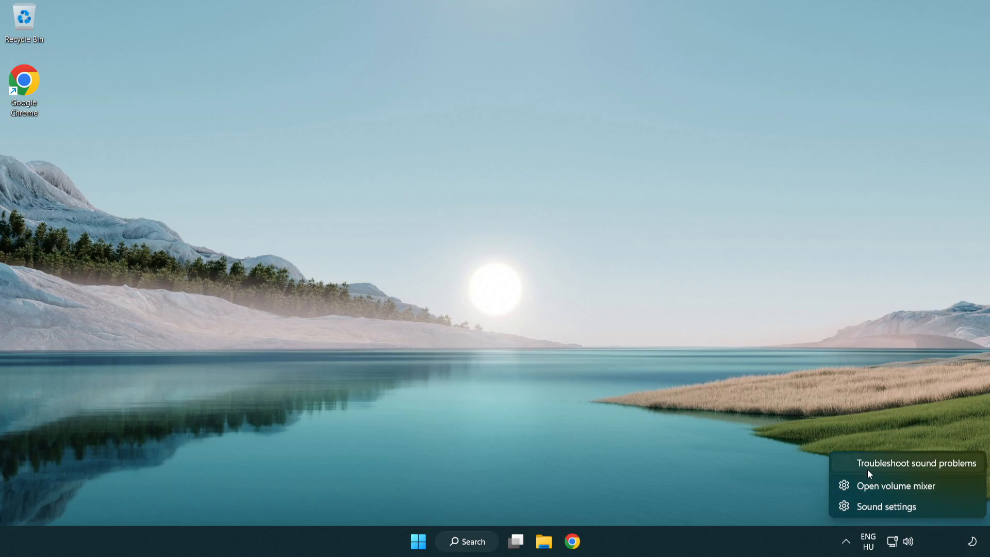
pyautogui.moveTo(903, 469)
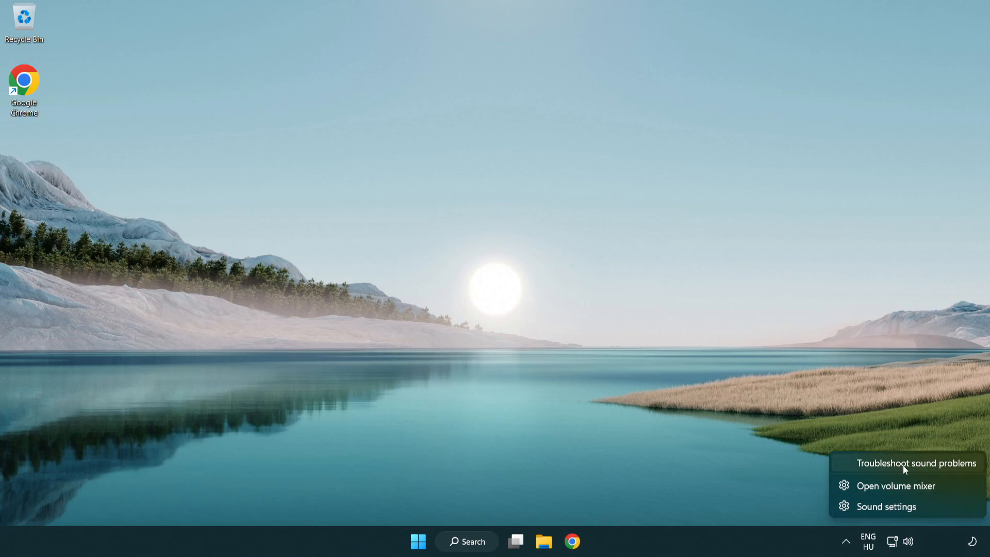
pyautogui.click(915, 463)
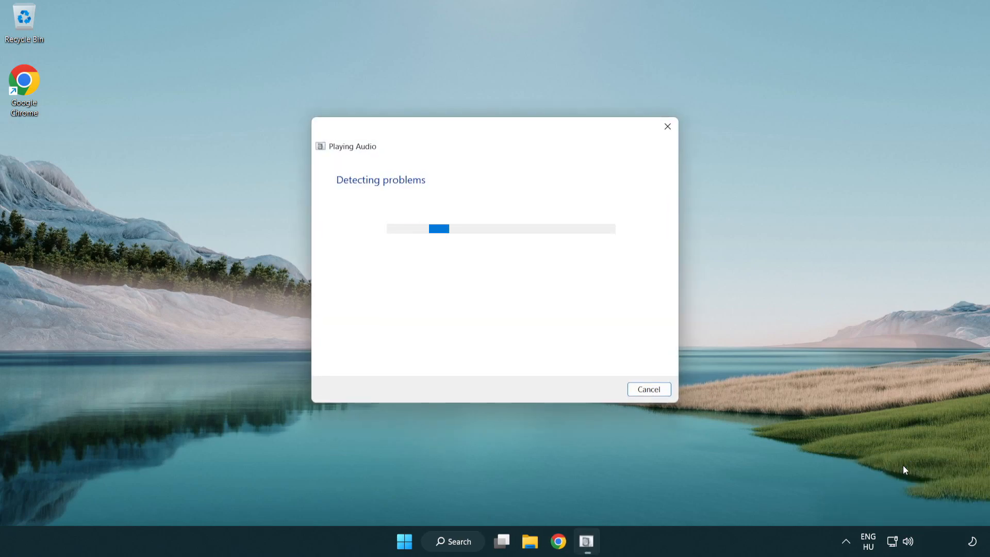